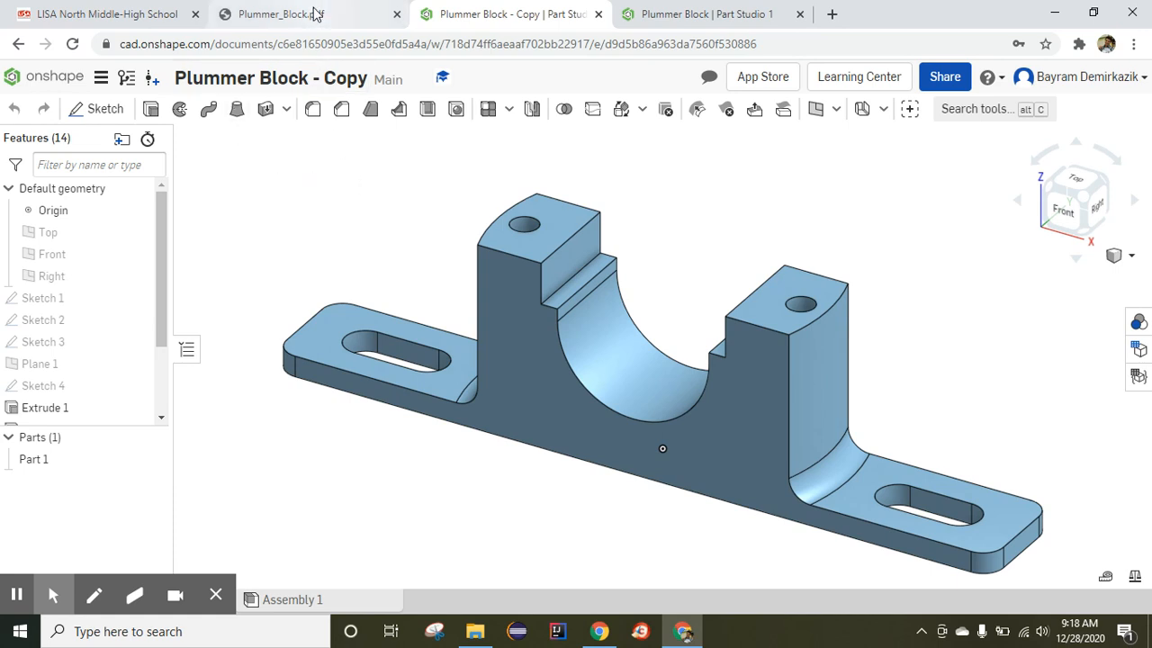
Display the Plummer_Block.pdf drawing with its top and front view dimensions
{"action": "left_click", "coordinate": [279, 14]}
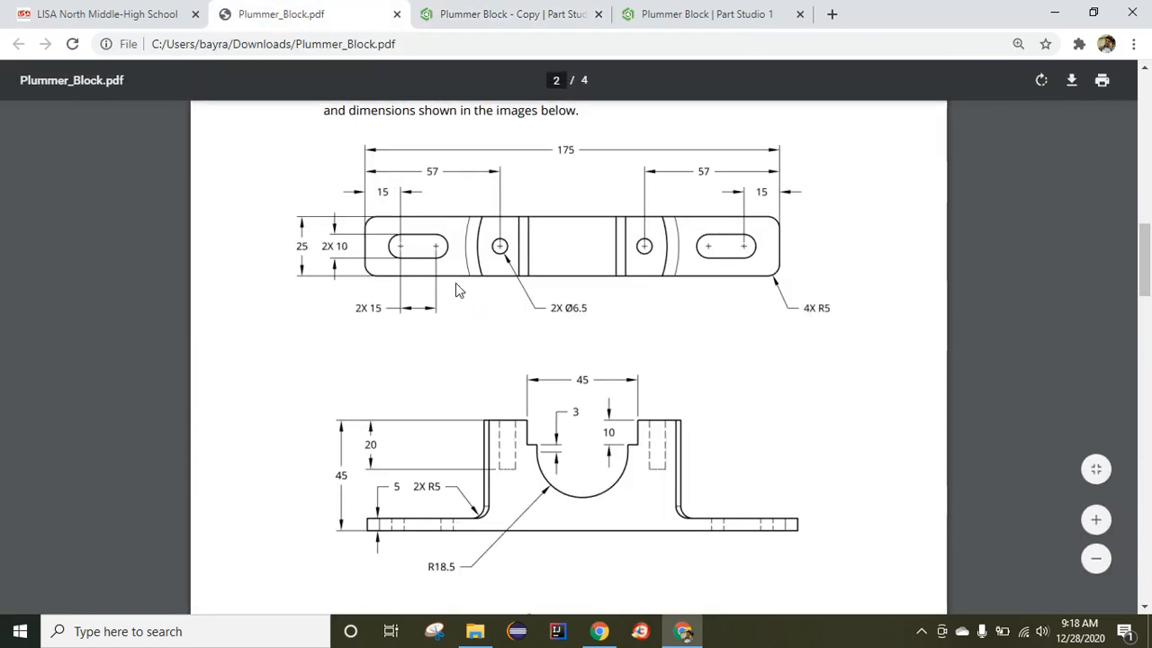
{"action": "mouse_move", "coordinate": [482, 306]}
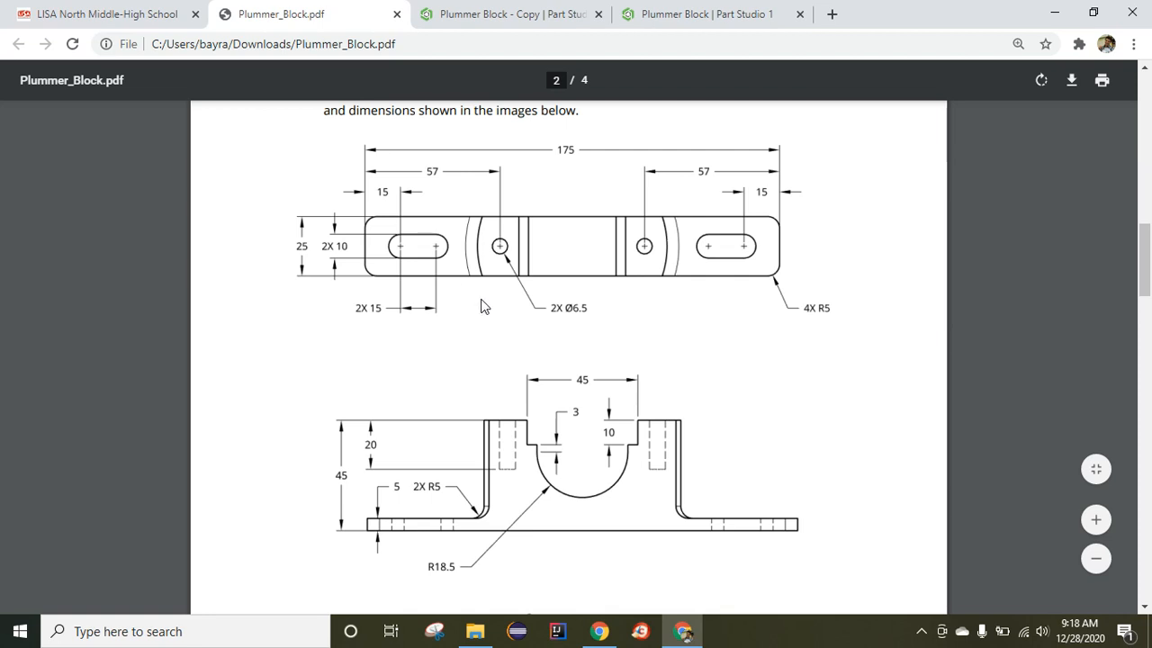
{"action": "mouse_move", "coordinate": [684, 171]}
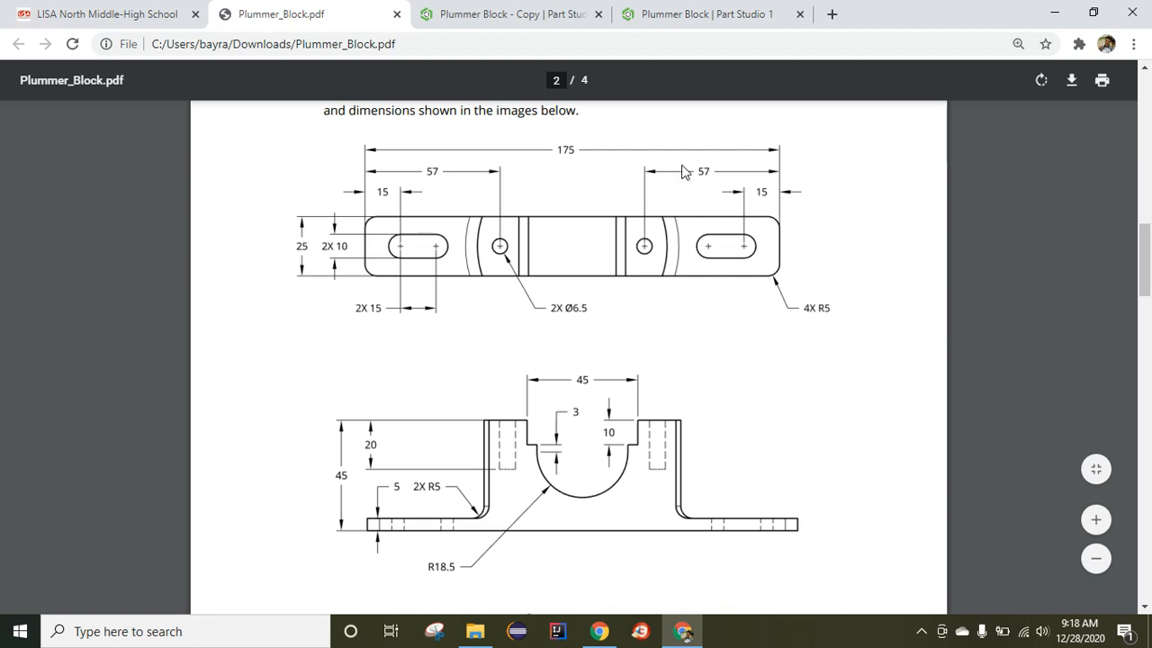
Copy the view-only Plummer Block document as 'Plummer Block - Copy'
{"action": "left_click", "coordinate": [711, 14]}
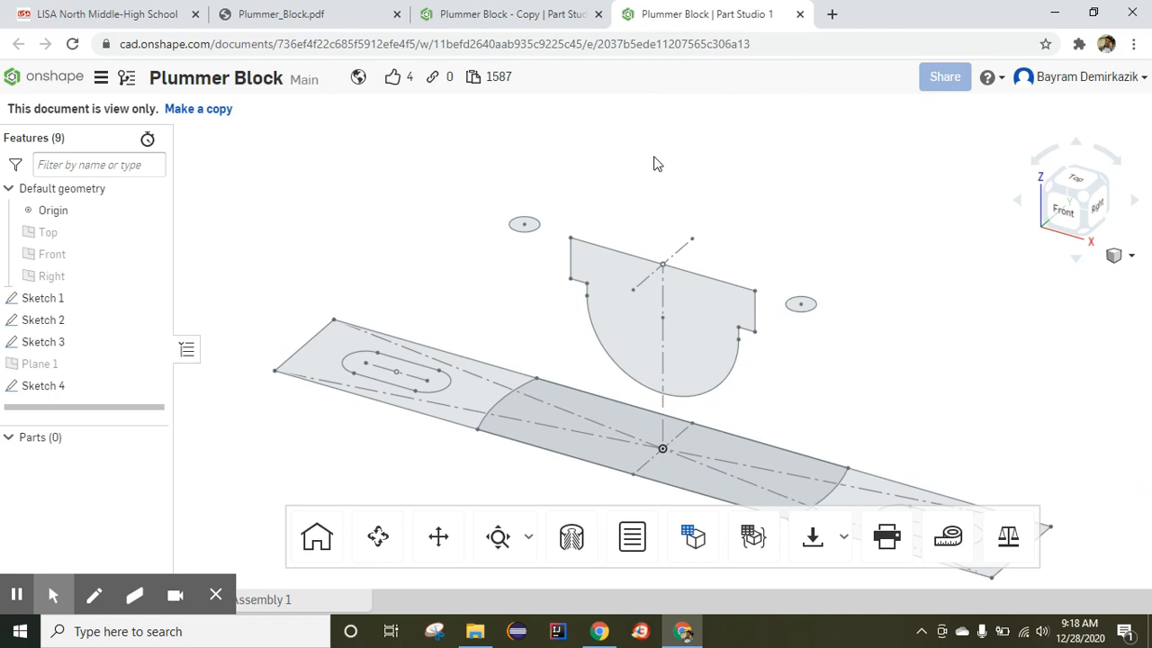
{"action": "mouse_move", "coordinate": [434, 256]}
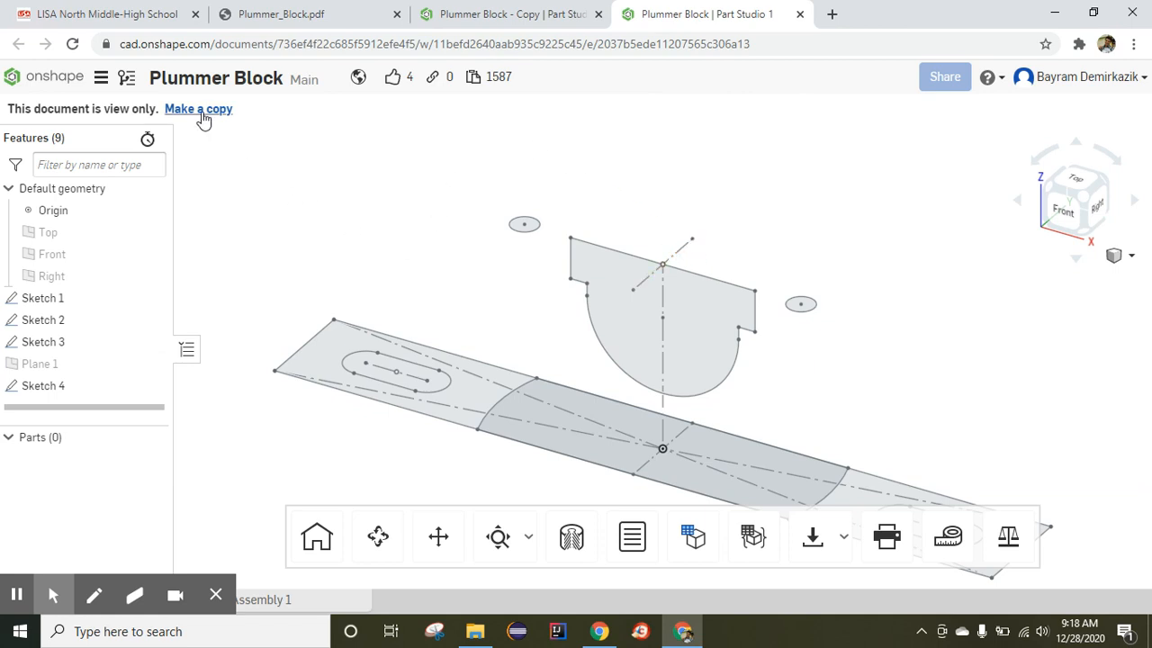
{"action": "left_click", "coordinate": [197, 108]}
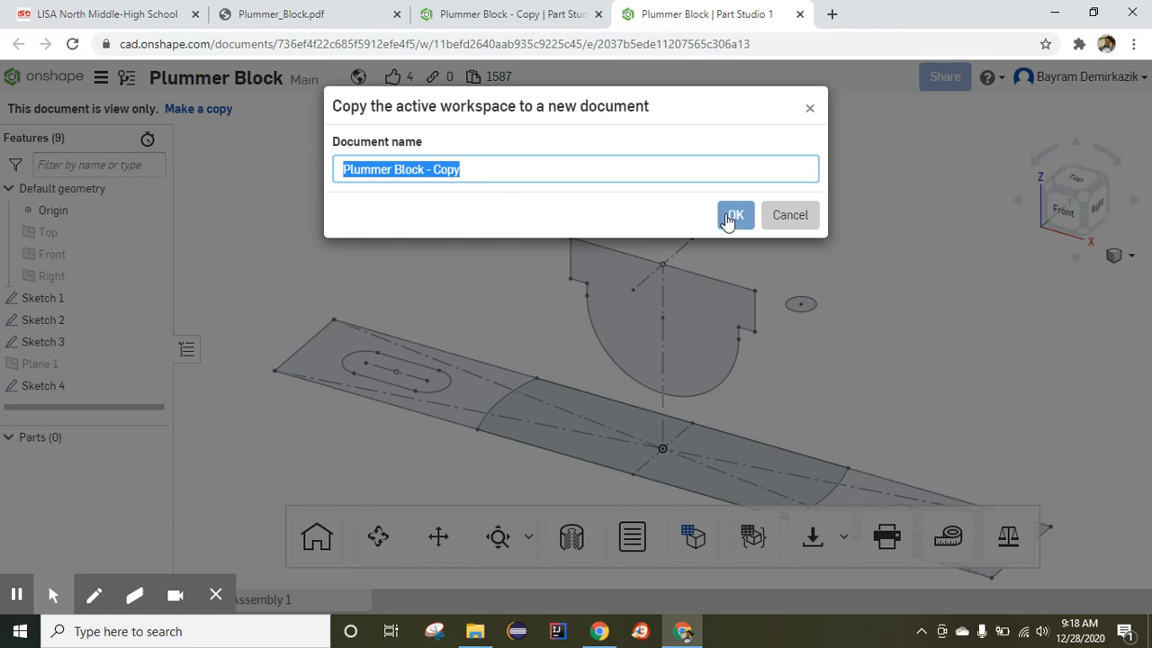
{"action": "left_click", "coordinate": [734, 215]}
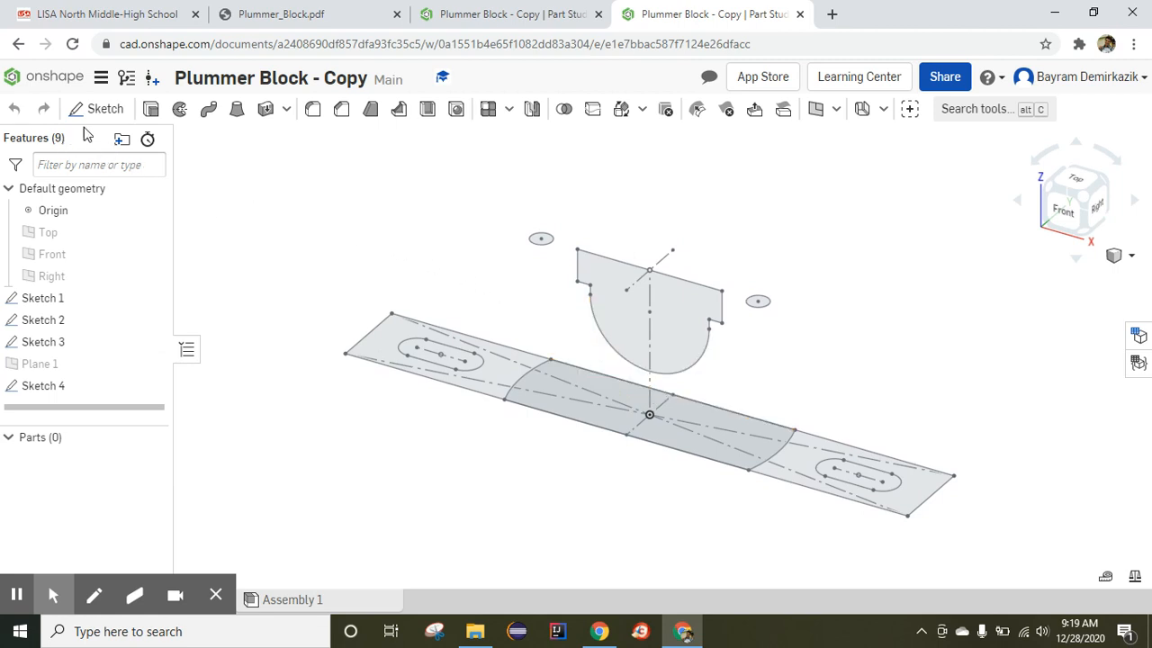
{"action": "mouse_move", "coordinate": [151, 108]}
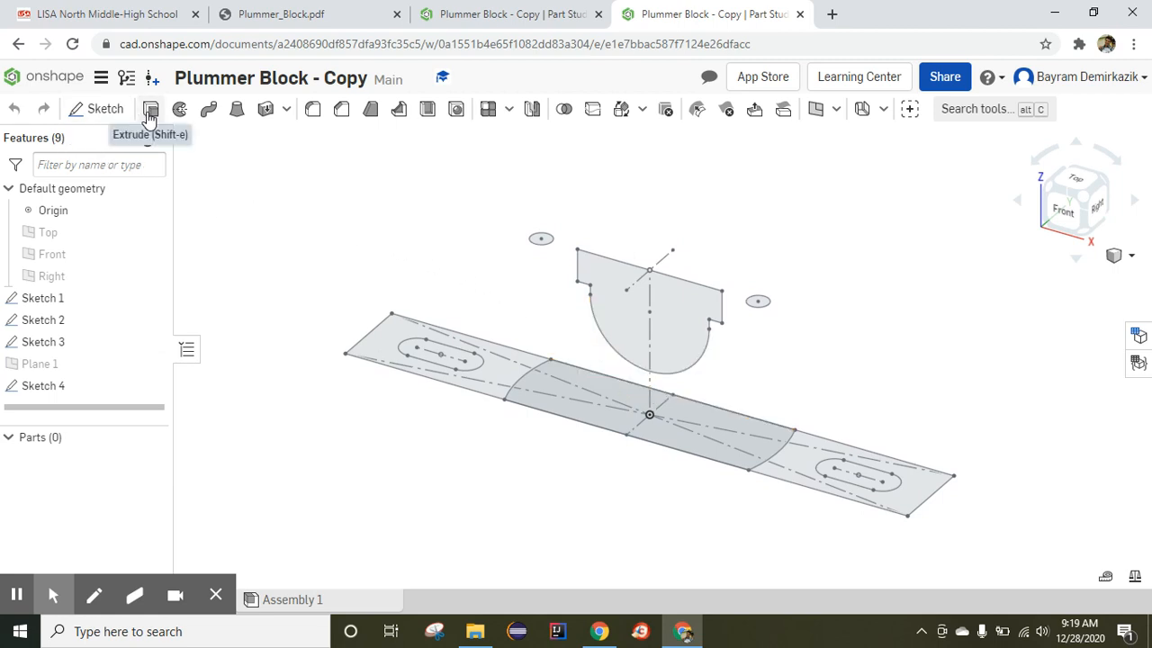
Extrude the middle region of Sketch 2 to a depth of 45 mm
{"action": "left_click", "coordinate": [151, 109]}
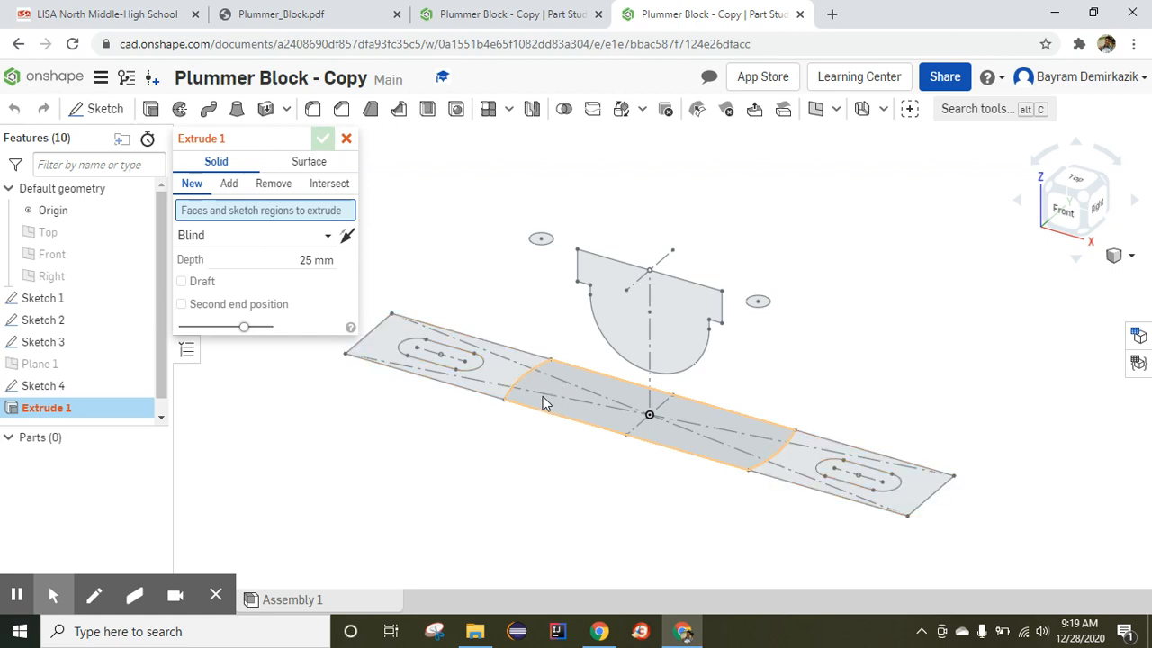
{"action": "left_click", "coordinate": [545, 400]}
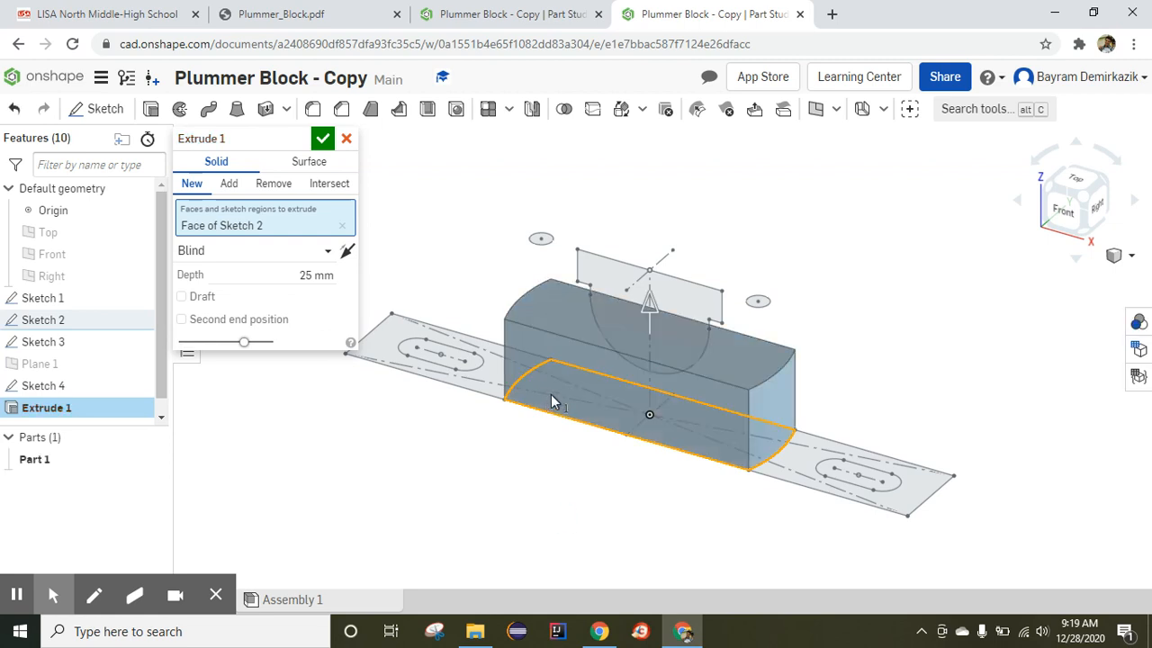
{"action": "mouse_move", "coordinate": [342, 295]}
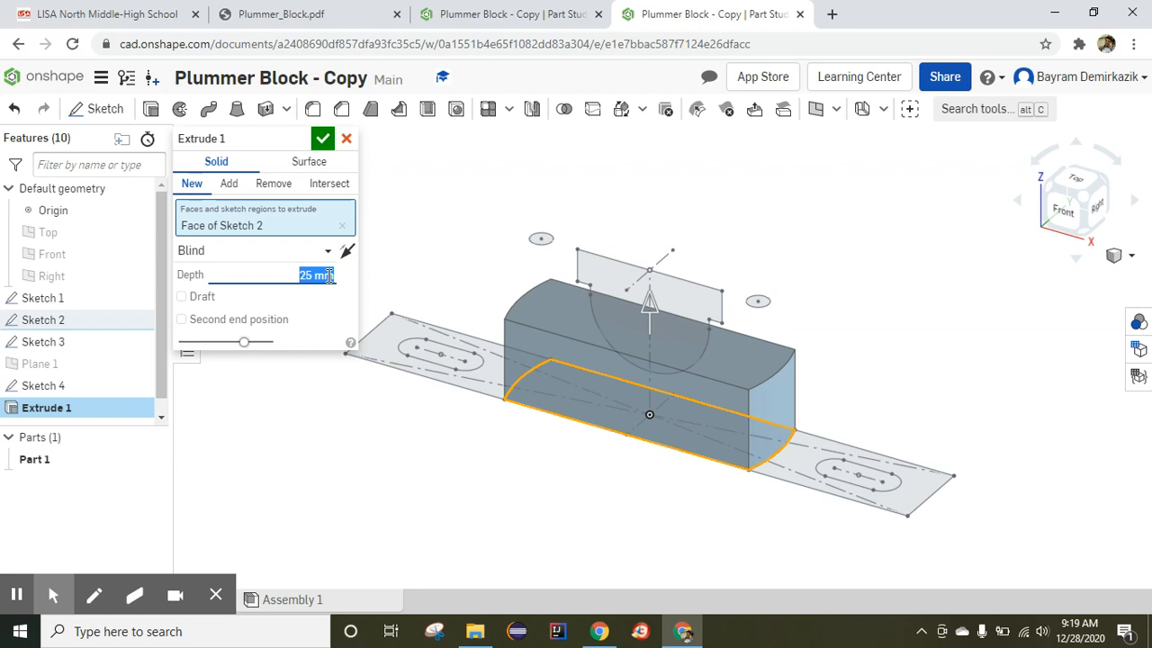
{"action": "type", "text": "46"}
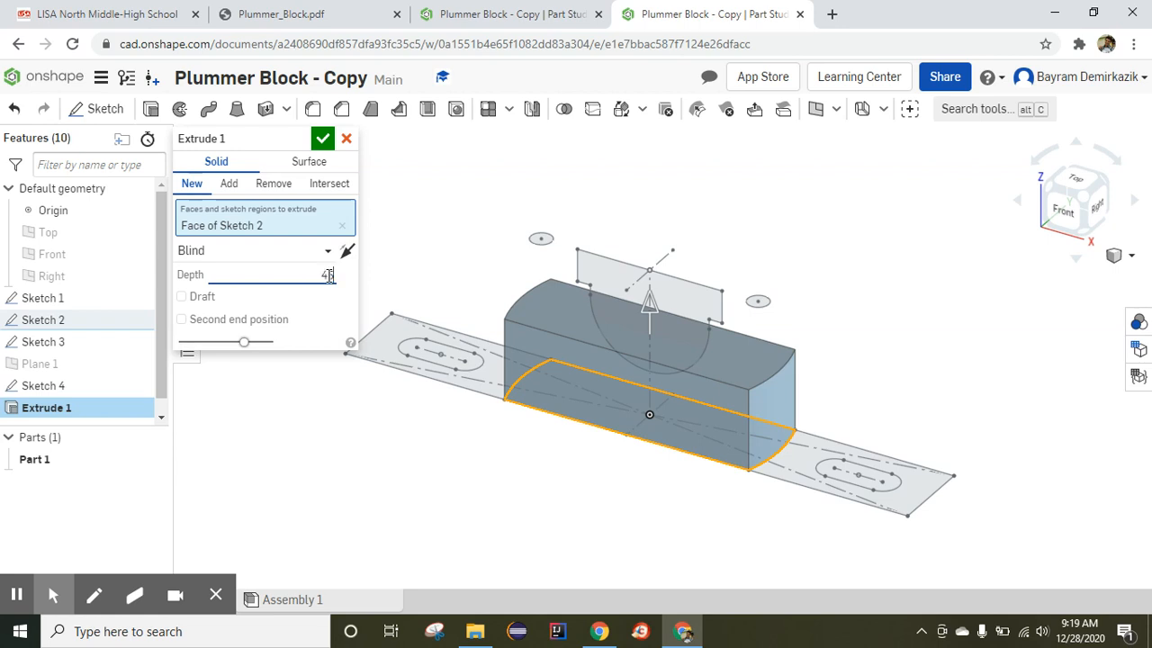
{"action": "type", "text": "45 mm"}
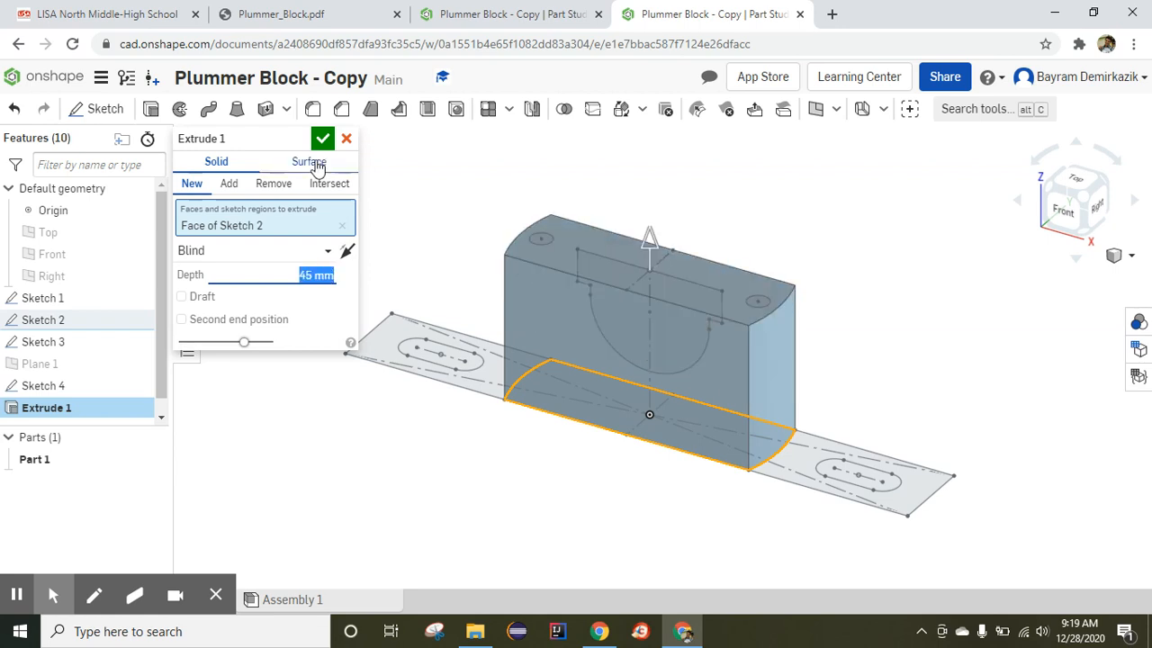
{"action": "left_click", "coordinate": [322, 138]}
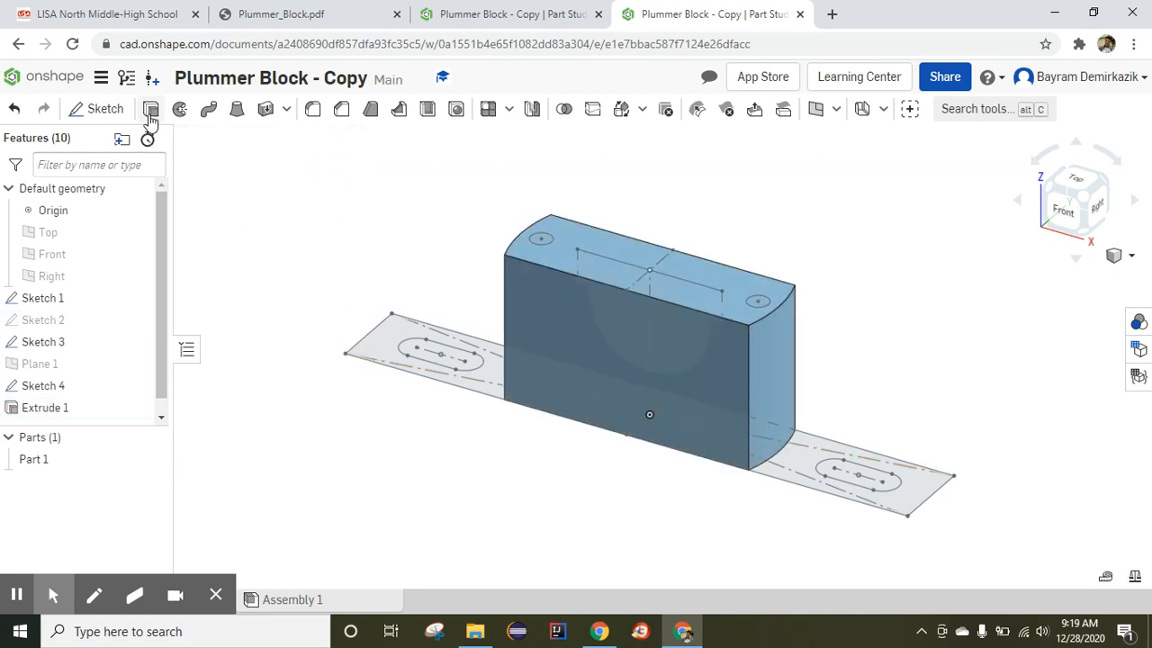
Extrude Sketch 1's slotted base profile 5 mm, added to the block
{"action": "left_click", "coordinate": [151, 109]}
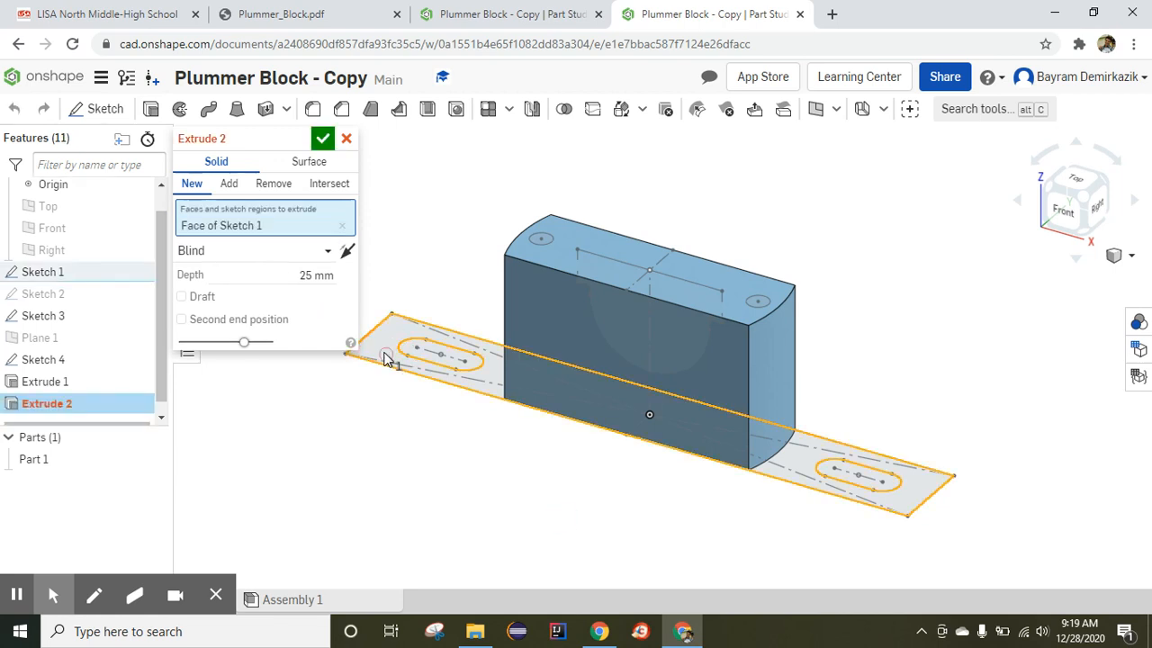
{"action": "left_click", "coordinate": [229, 183]}
{"action": "type", "text": "5"}
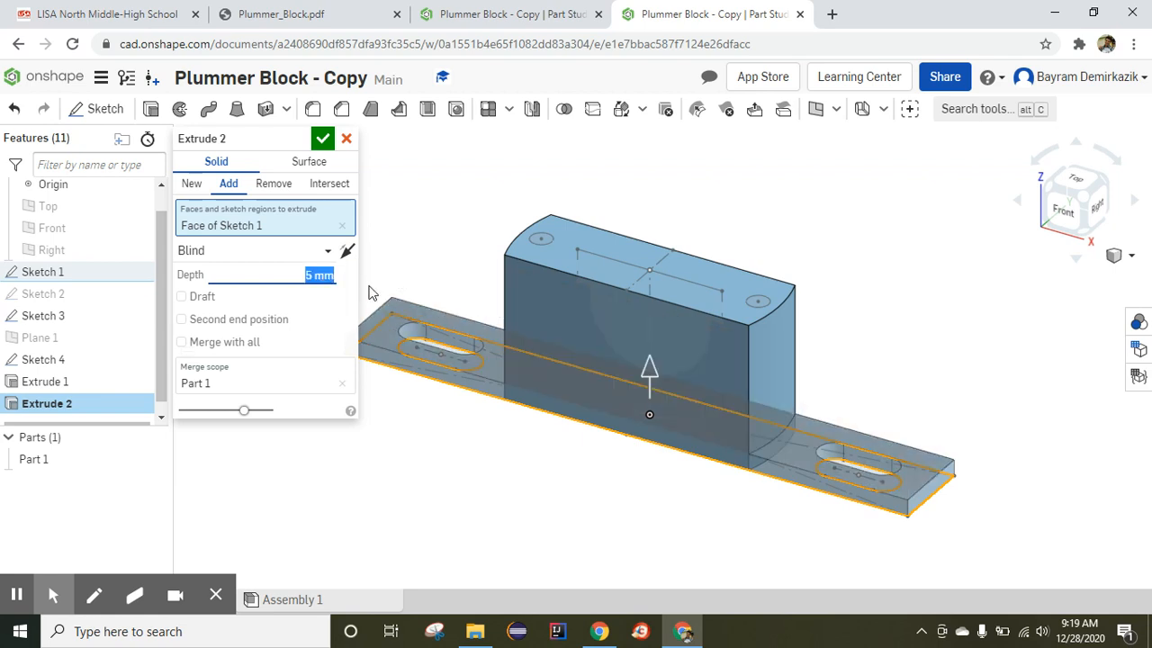
{"action": "left_click", "coordinate": [322, 137]}
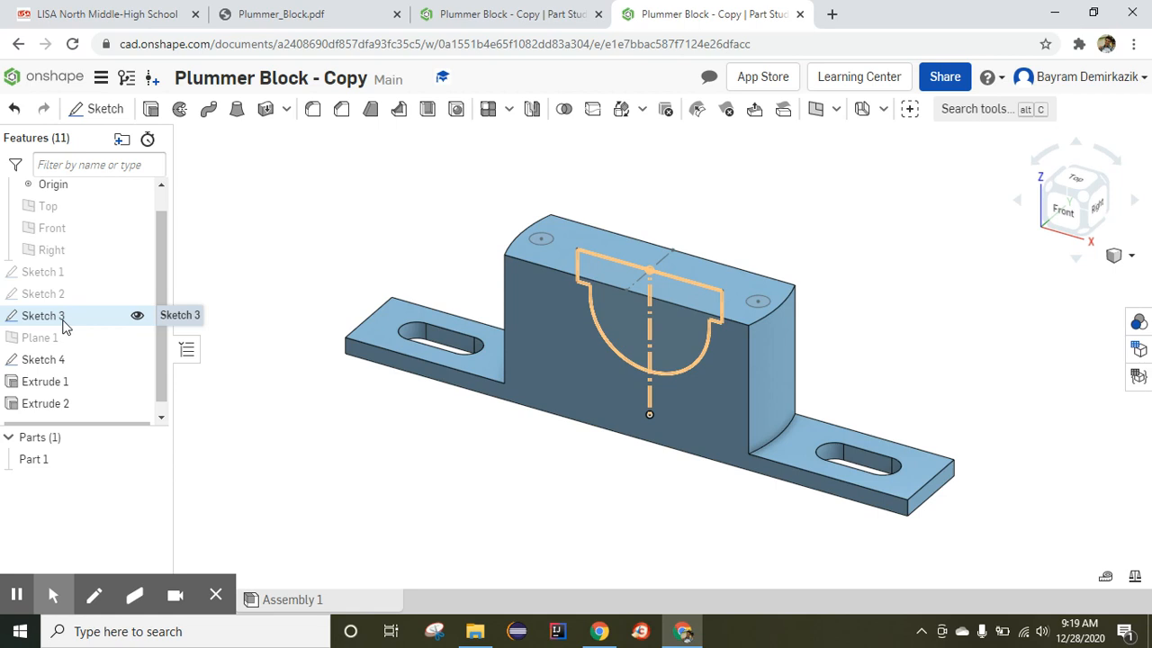
Start an extrusion from the Sketch 3 bearing cutout profile via its context menu
{"action": "left_click", "coordinate": [44, 315]}
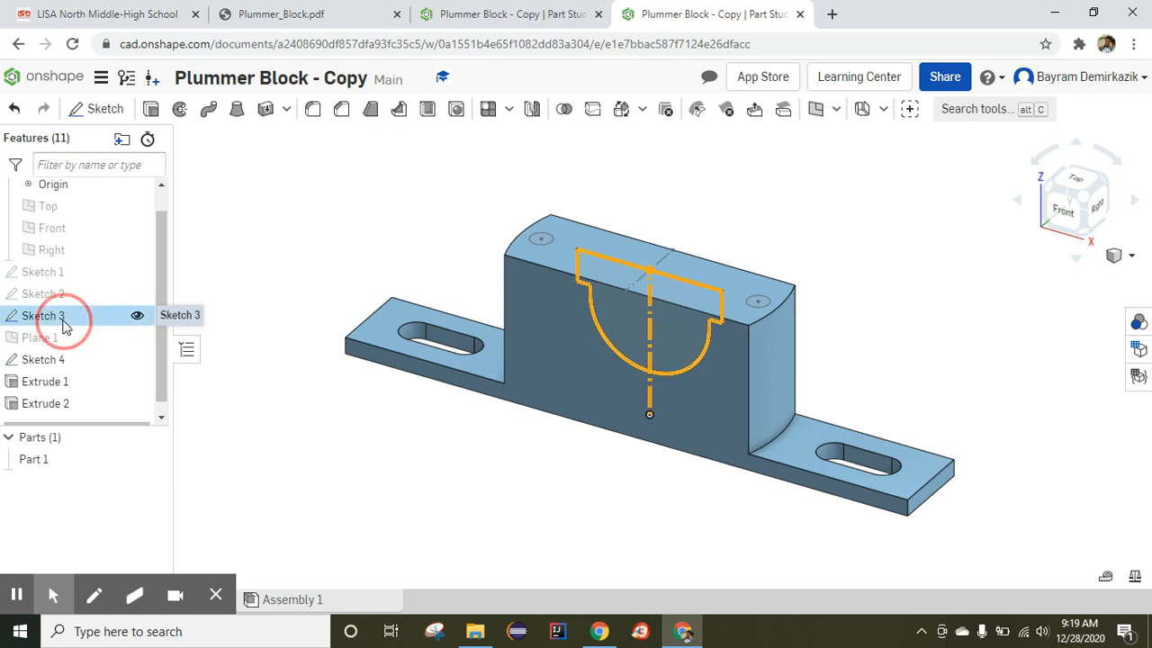
{"action": "double_click", "coordinate": [43, 315]}
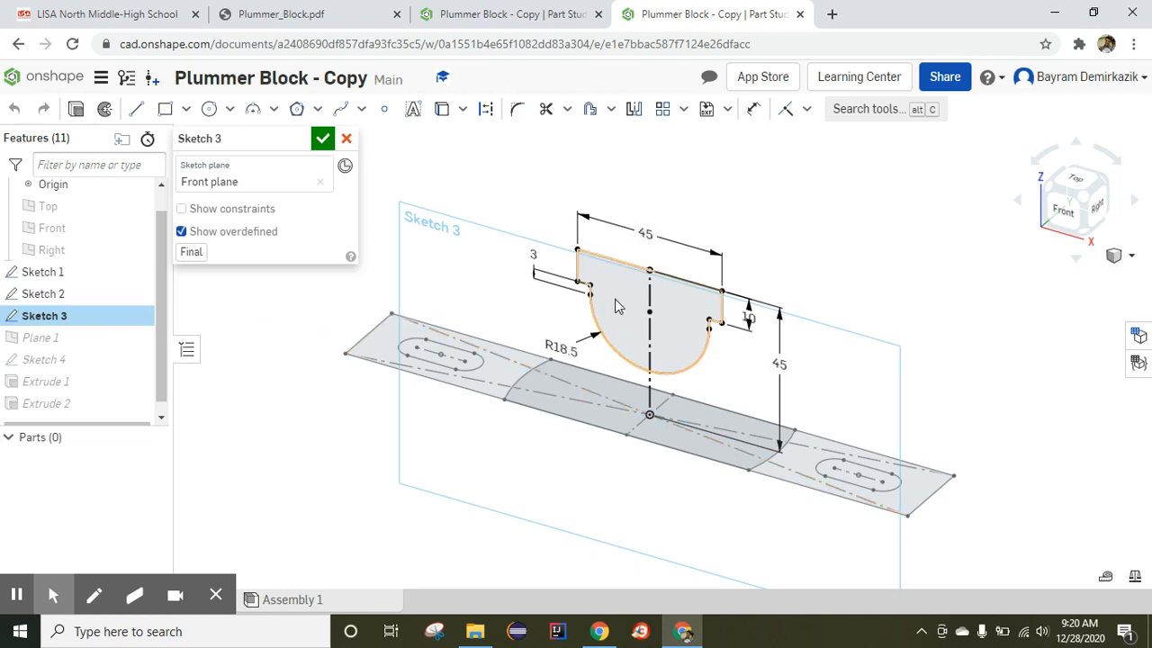
{"action": "right_click", "coordinate": [616, 306]}
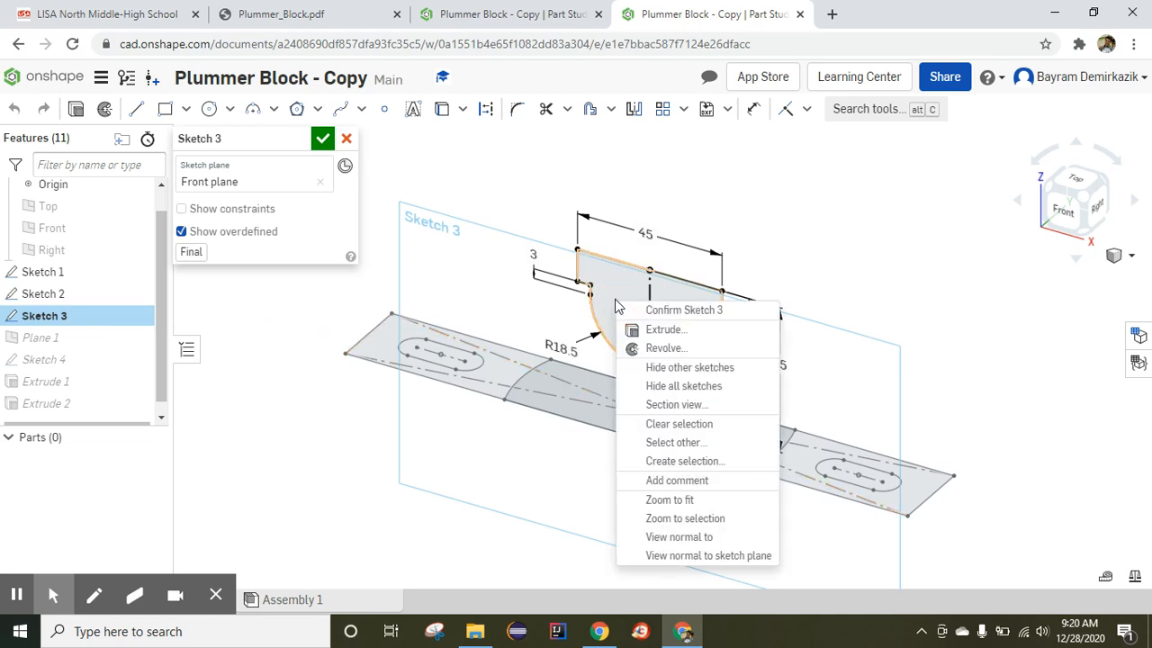
{"action": "left_click", "coordinate": [684, 310]}
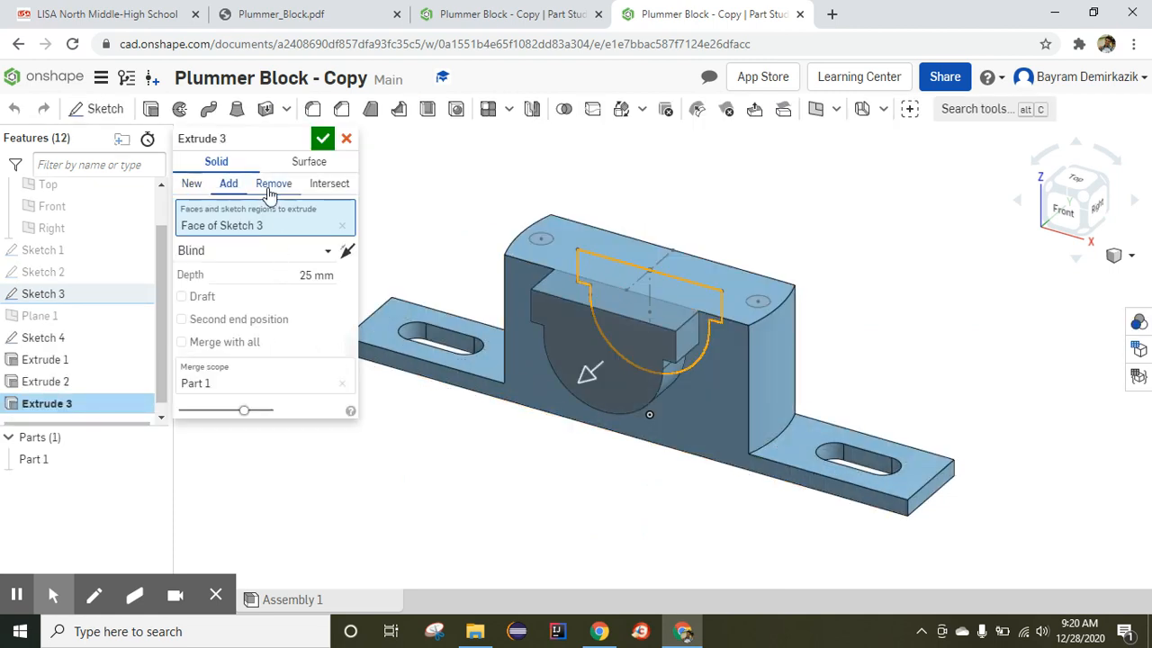
Set Extrude 3 to Remove with a Symmetric end type and confirm
{"action": "left_click", "coordinate": [273, 183]}
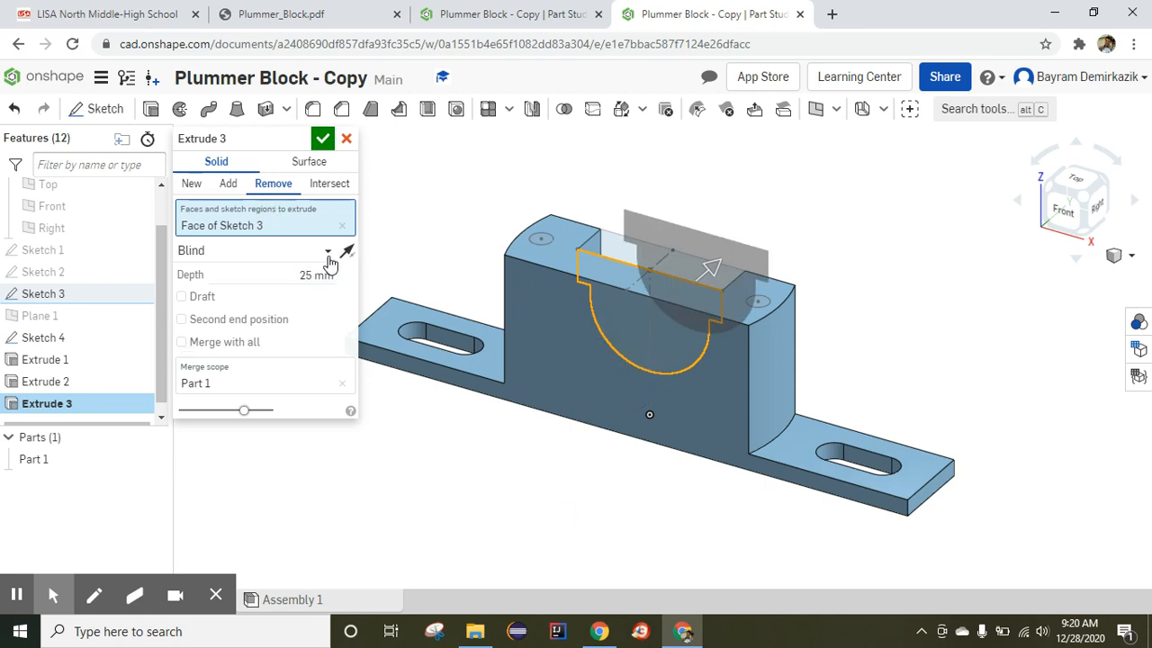
{"action": "left_click", "coordinate": [328, 255]}
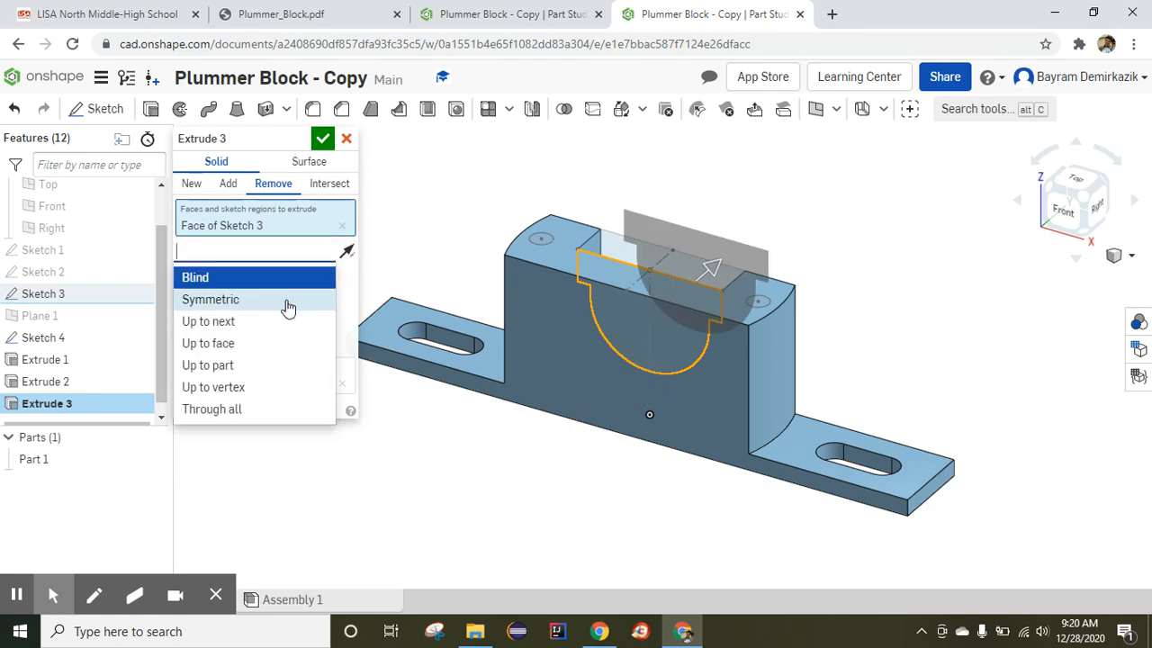
{"action": "left_click", "coordinate": [210, 299]}
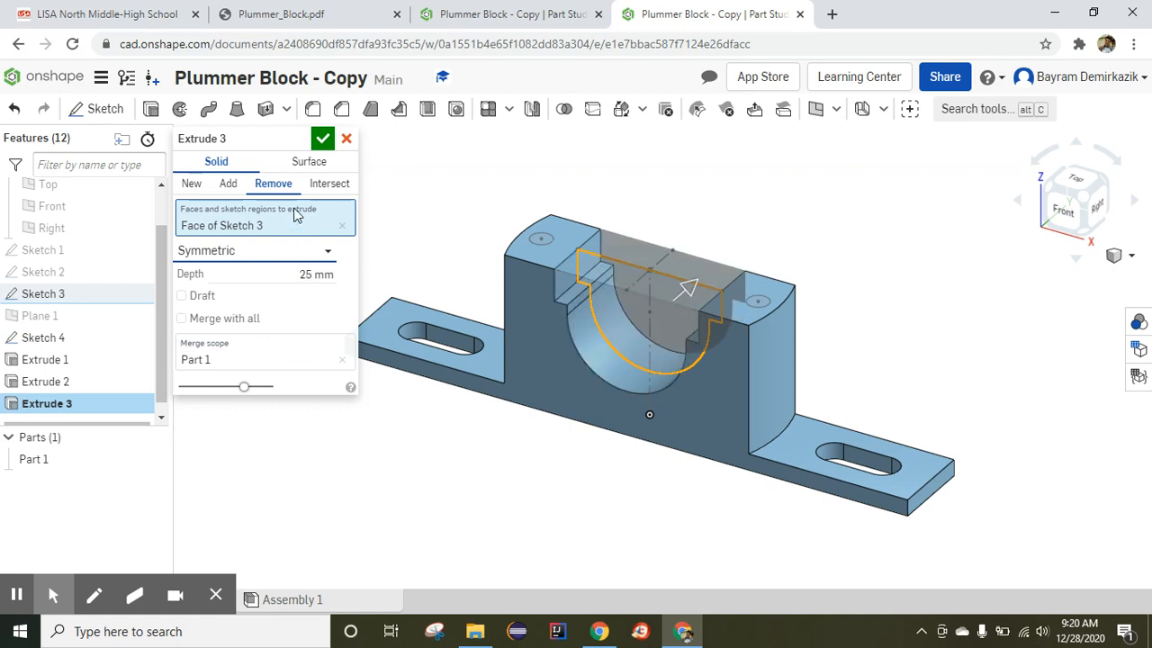
{"action": "left_click", "coordinate": [322, 139]}
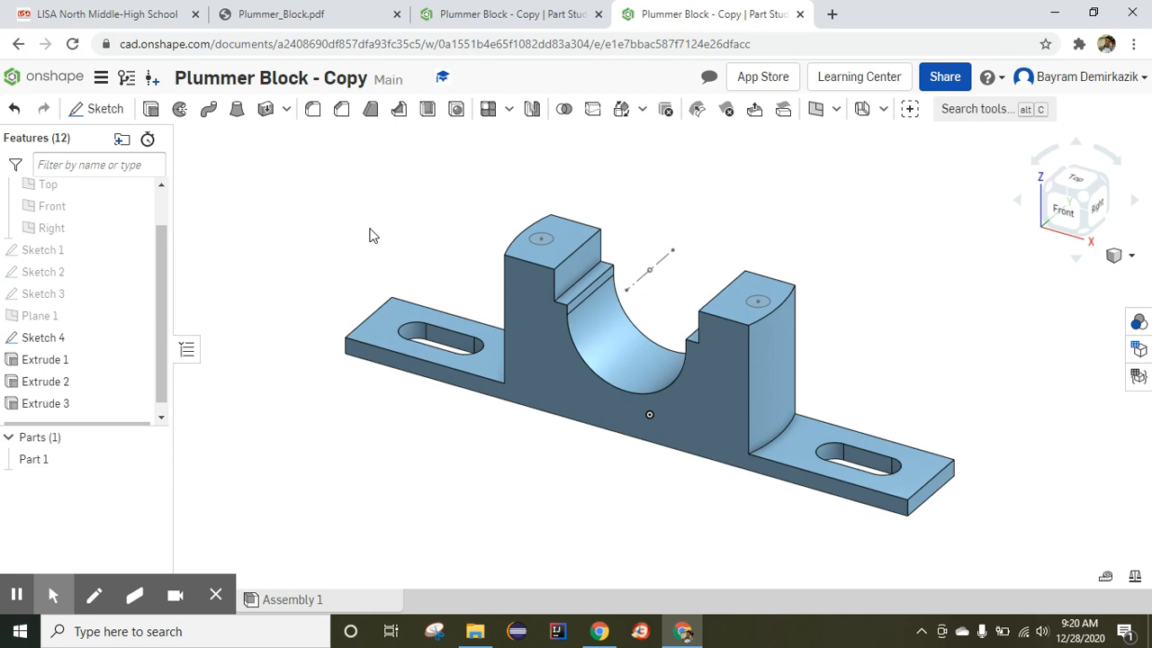
{"action": "mouse_move", "coordinate": [756, 301]}
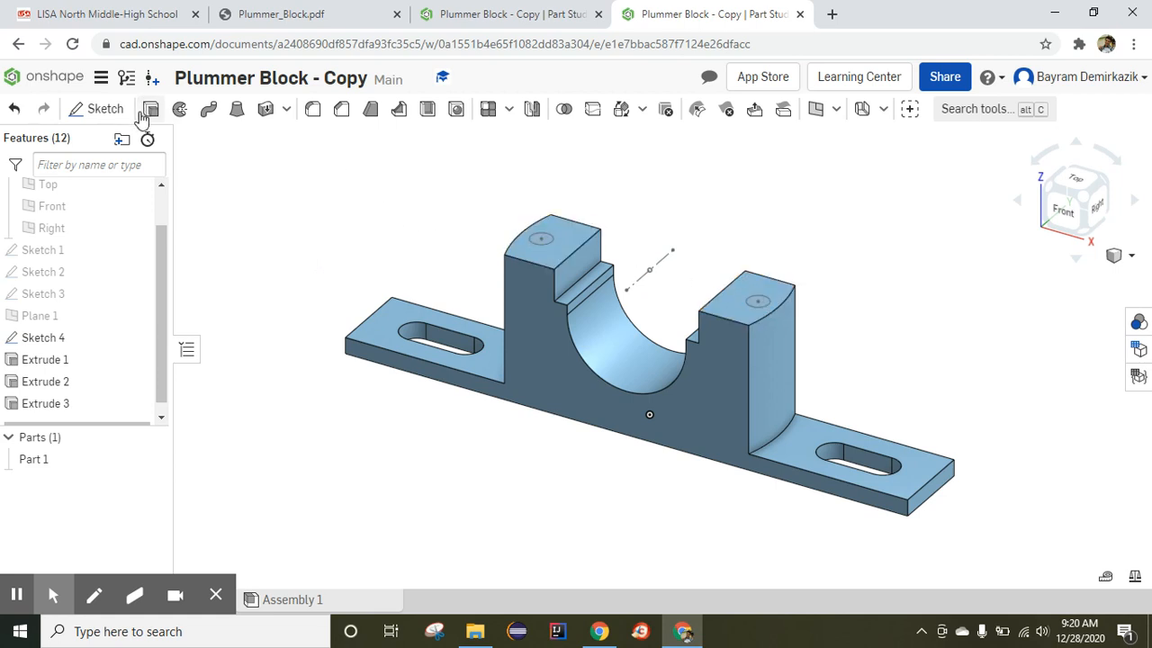
Cut both Sketch 4 circles 20 mm deep into the pillar tops
{"action": "left_click", "coordinate": [150, 109]}
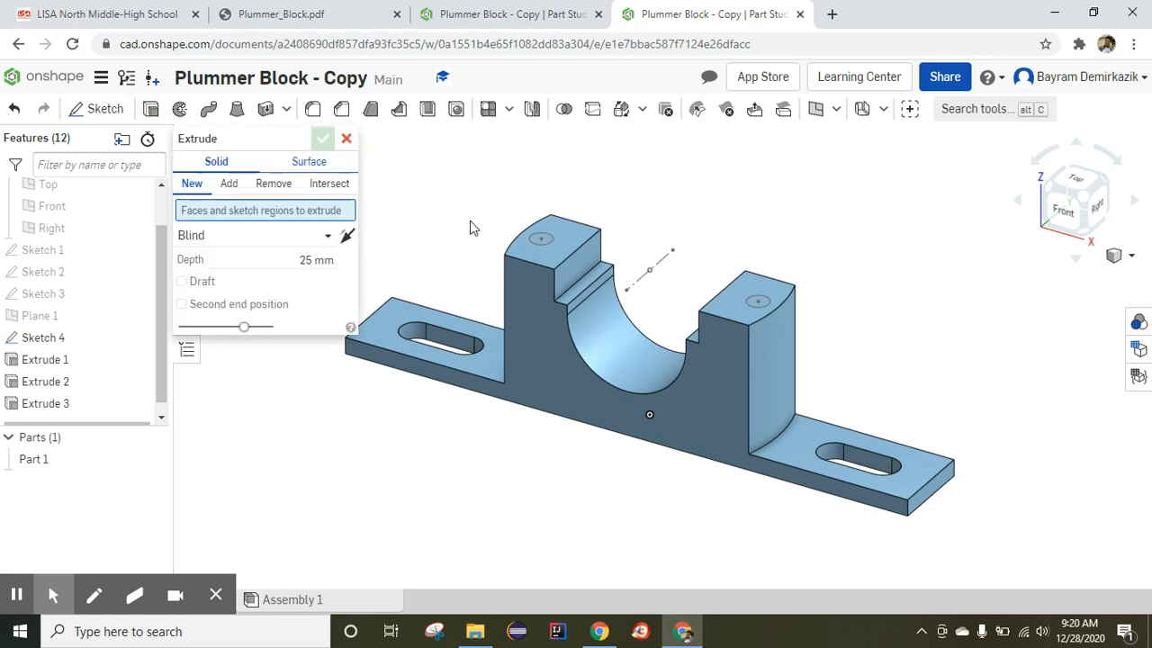
{"action": "left_click", "coordinate": [540, 238]}
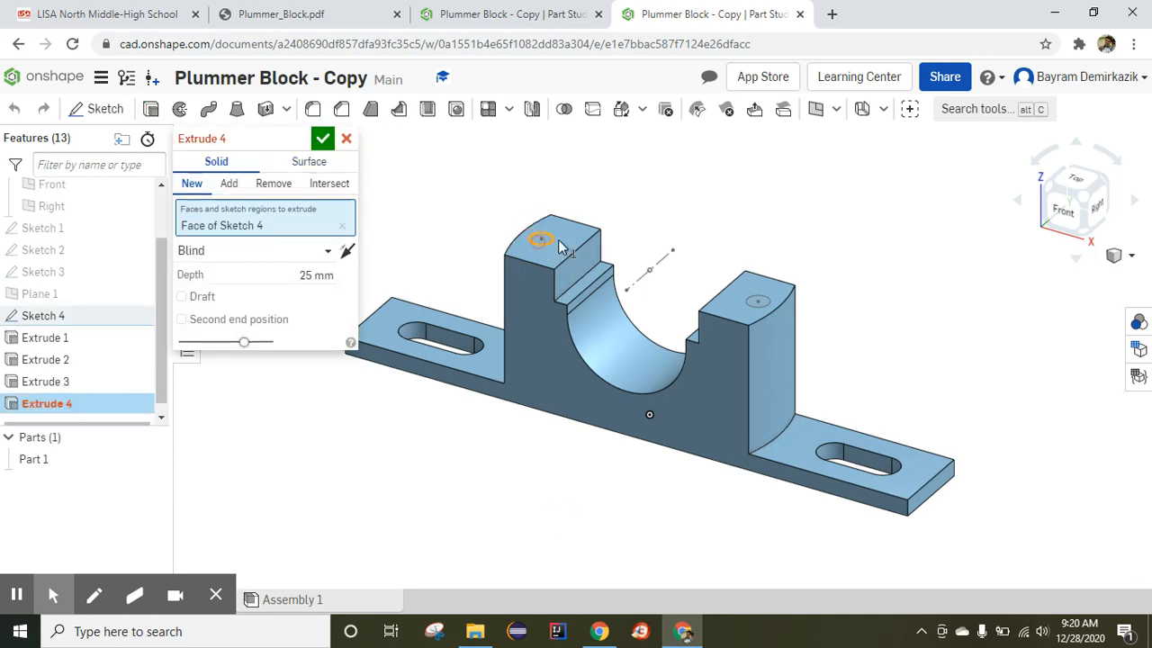
{"action": "left_click", "coordinate": [756, 302]}
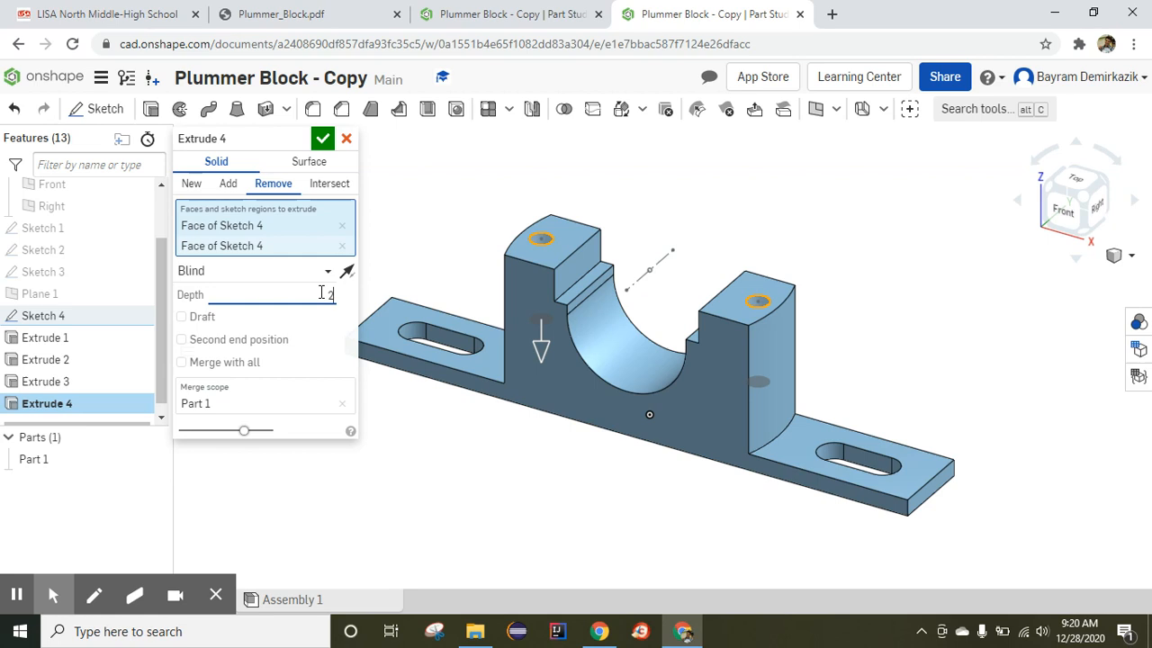
{"action": "type", "text": "20 mm"}
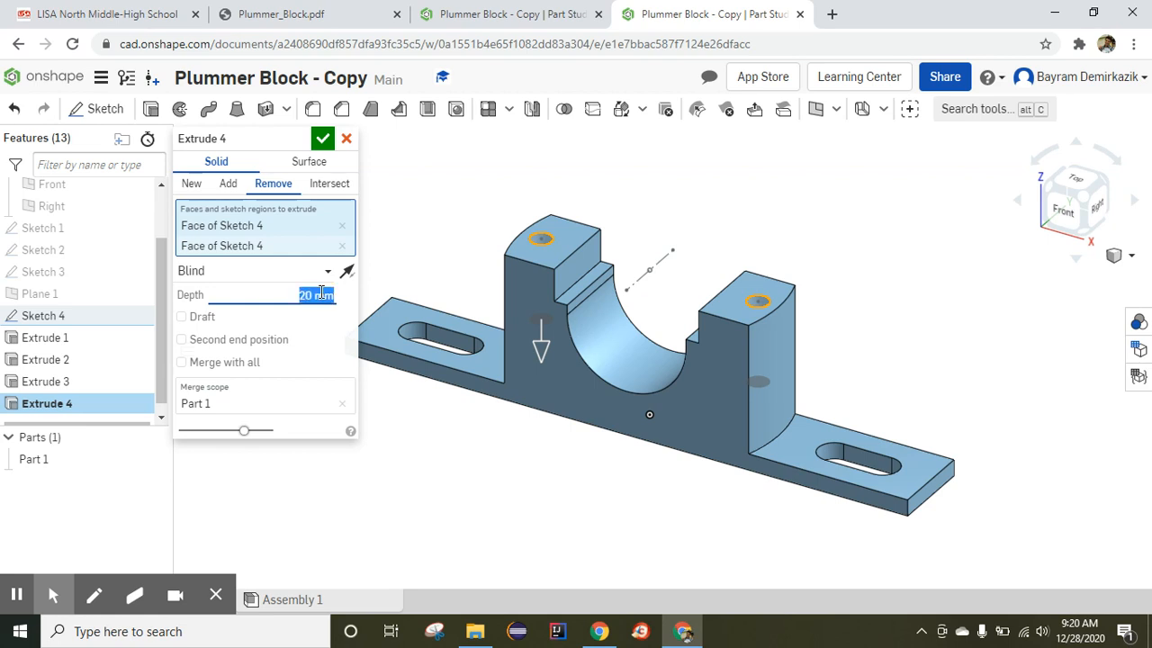
{"action": "left_click", "coordinate": [322, 138]}
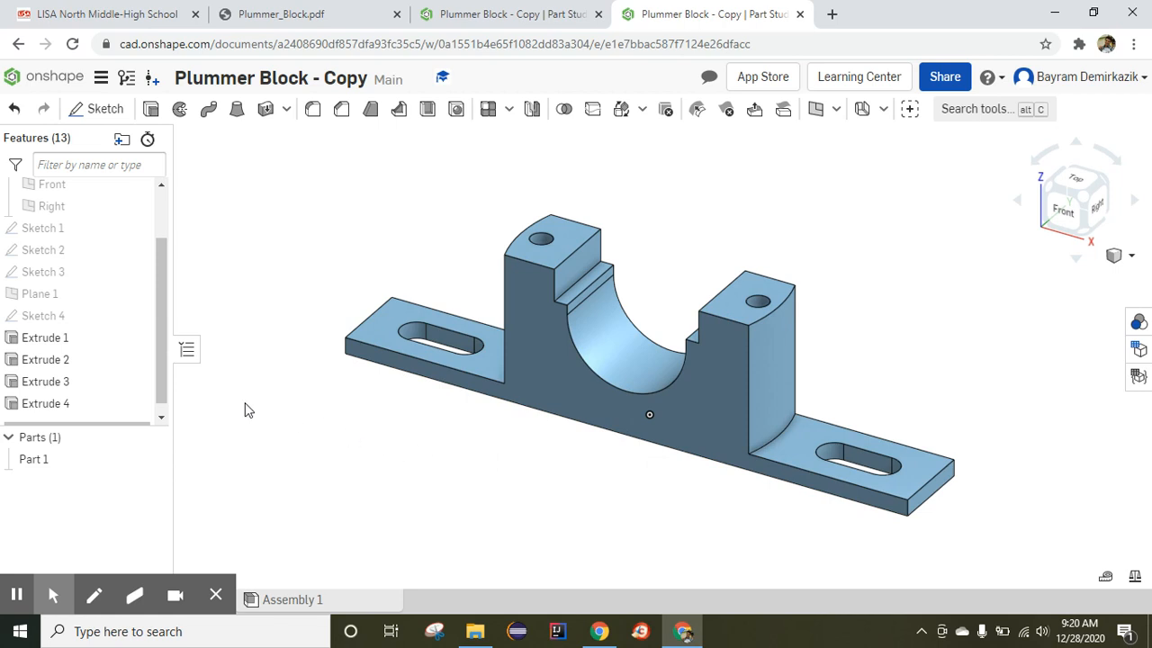
{"action": "mouse_move", "coordinate": [314, 109]}
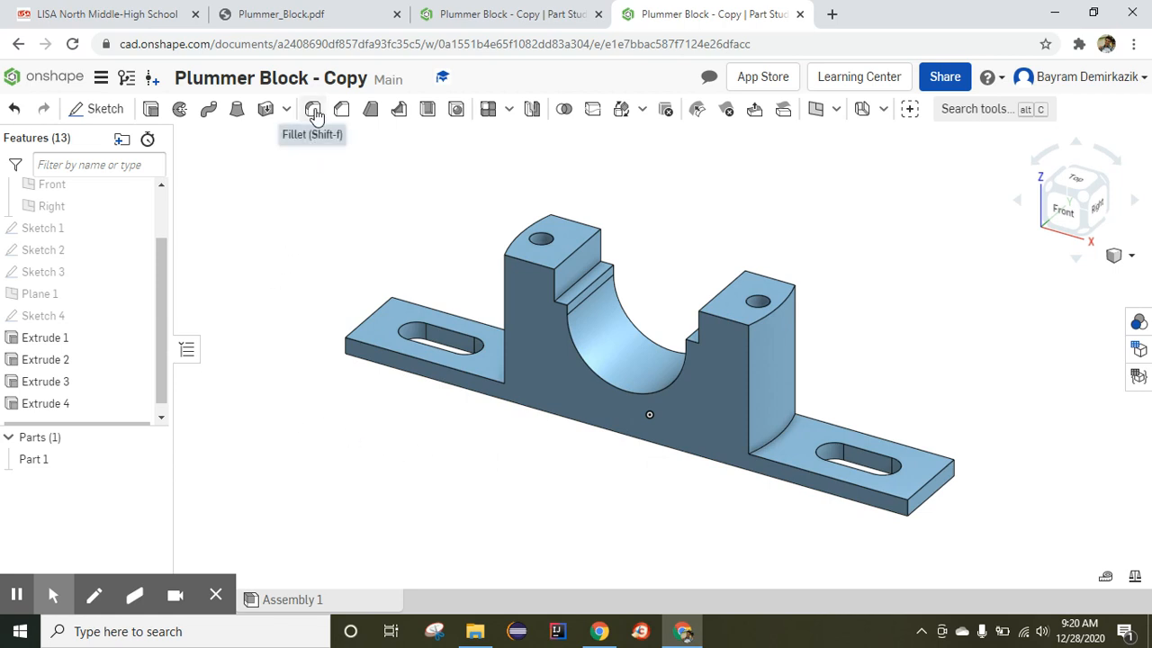
Fillet the pillar base edges and base plate corners at 5 mm radius
{"action": "left_click", "coordinate": [314, 108]}
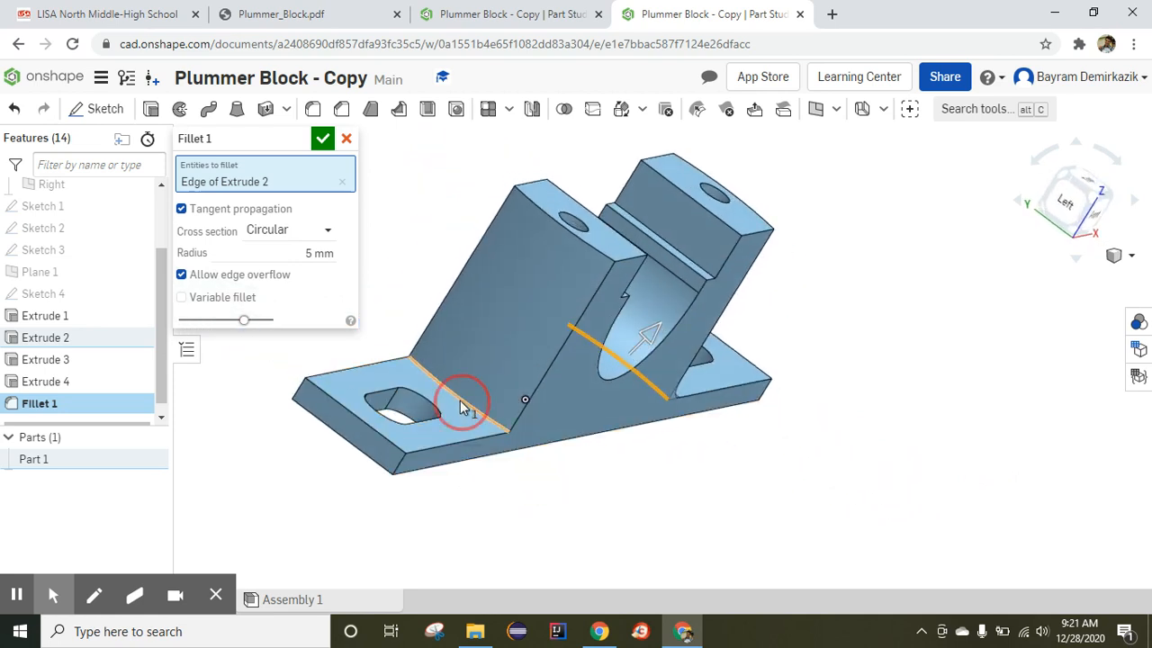
{"action": "left_click", "coordinate": [468, 404]}
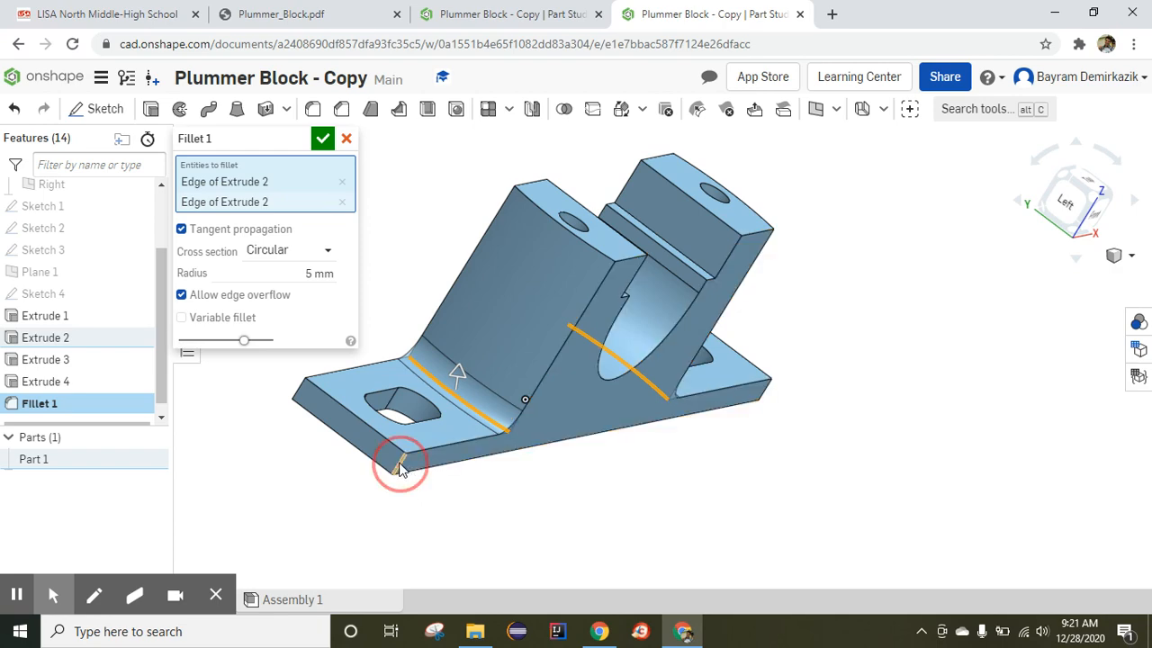
{"action": "left_click", "coordinate": [400, 463]}
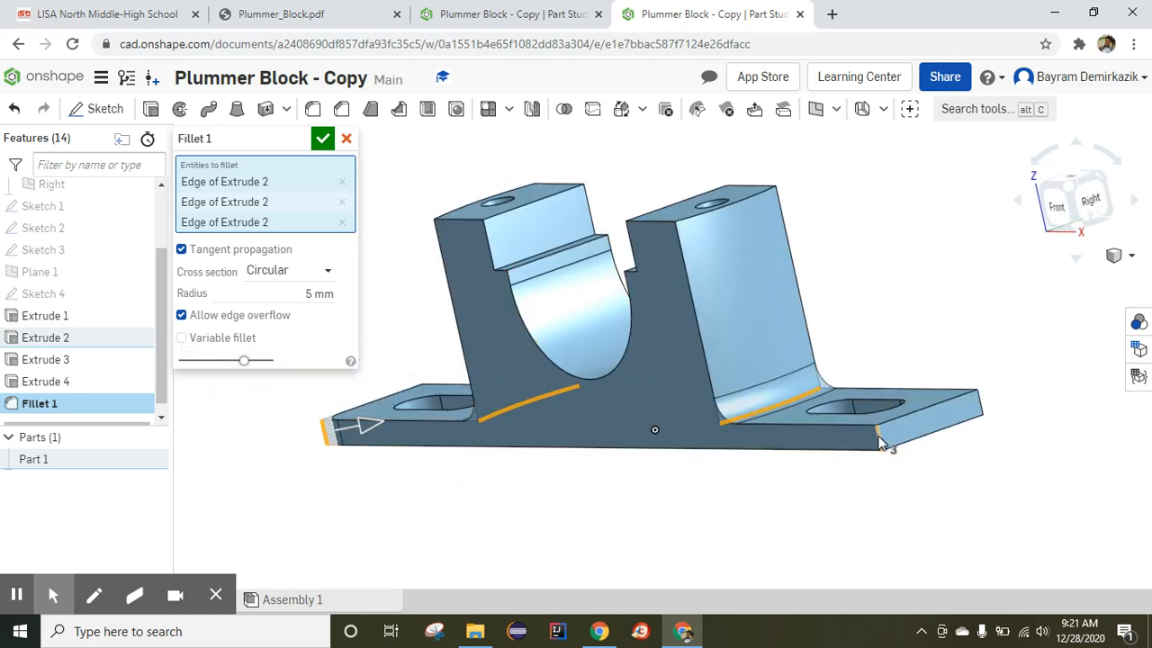
{"action": "left_click", "coordinate": [887, 436]}
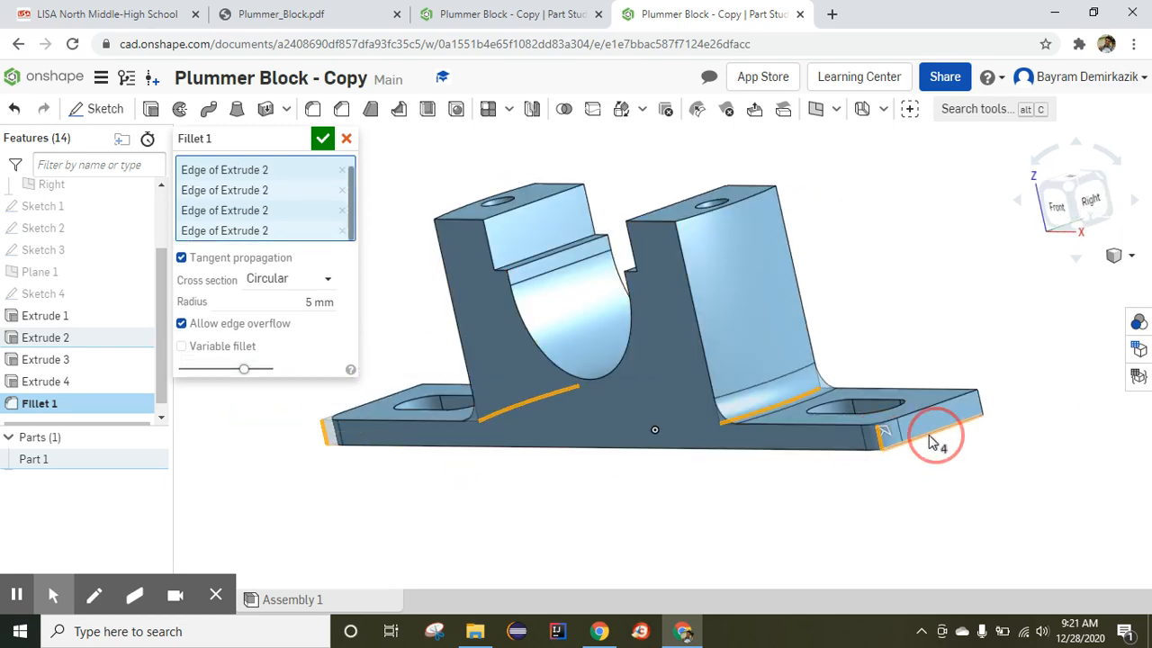
{"action": "left_click_drag", "start_coordinate": [936, 437], "coordinate": [953, 410]}
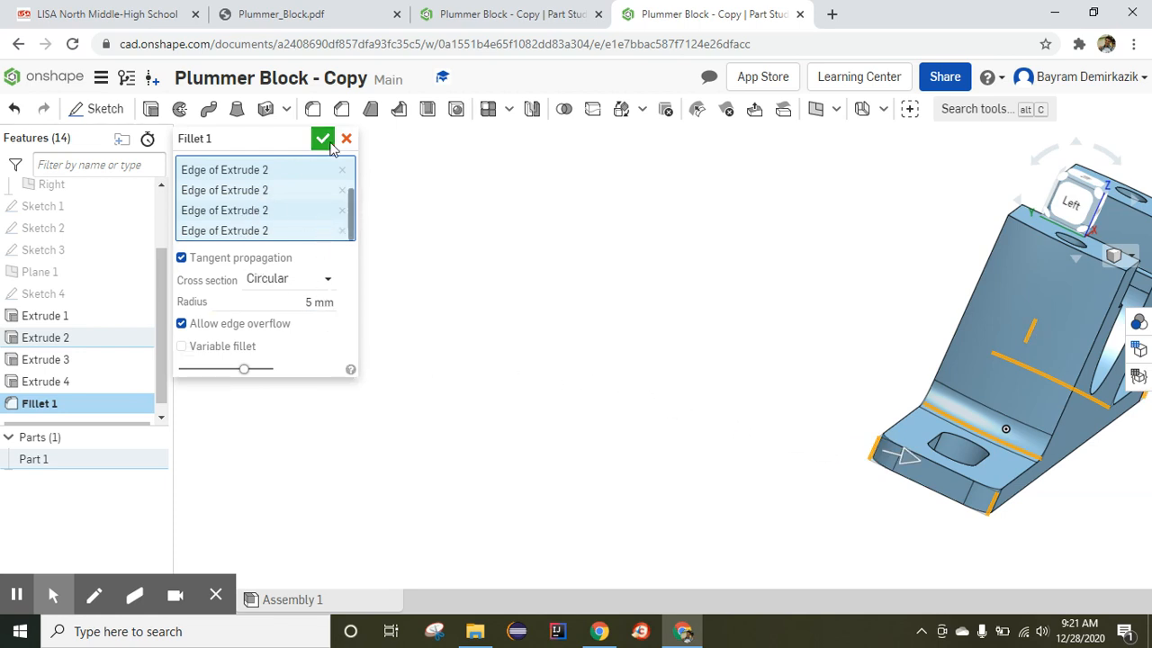
{"action": "left_click", "coordinate": [322, 138]}
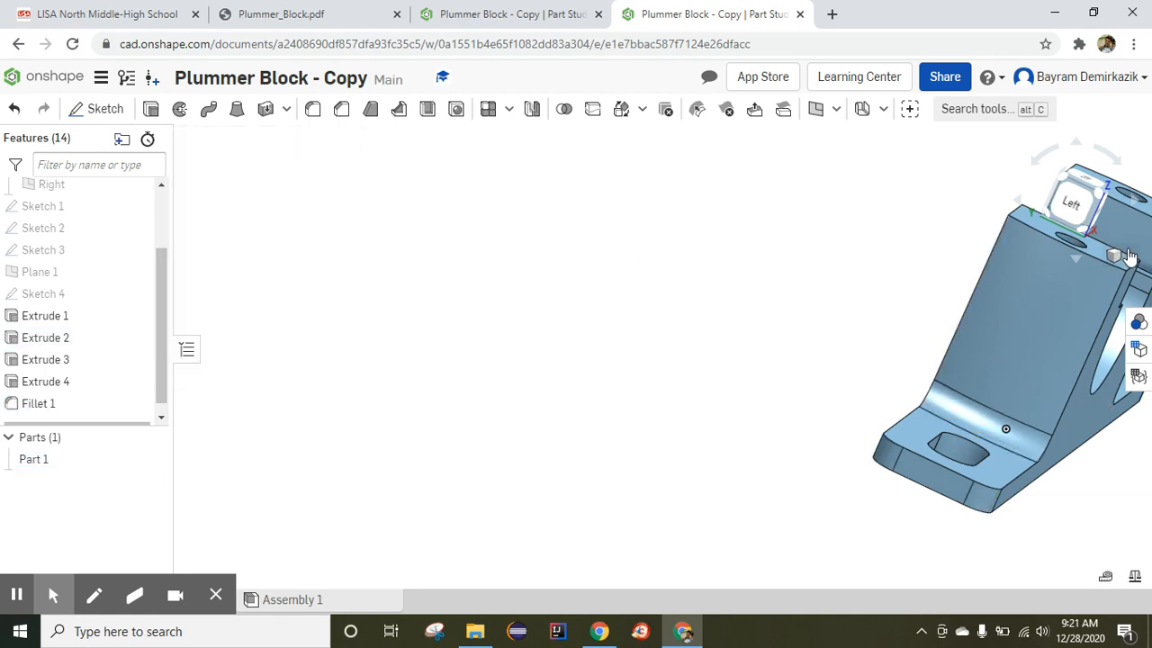
Switch to the Isometric view from the view cube dropdown
{"action": "left_click", "coordinate": [1130, 256]}
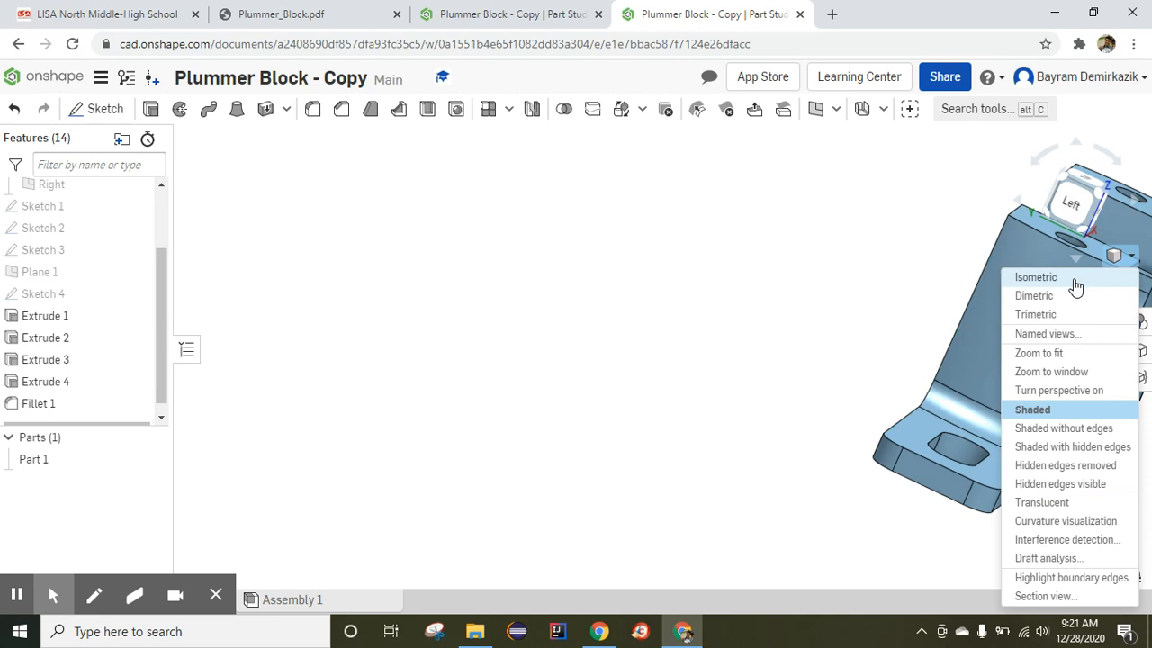
{"action": "left_click", "coordinate": [1035, 277]}
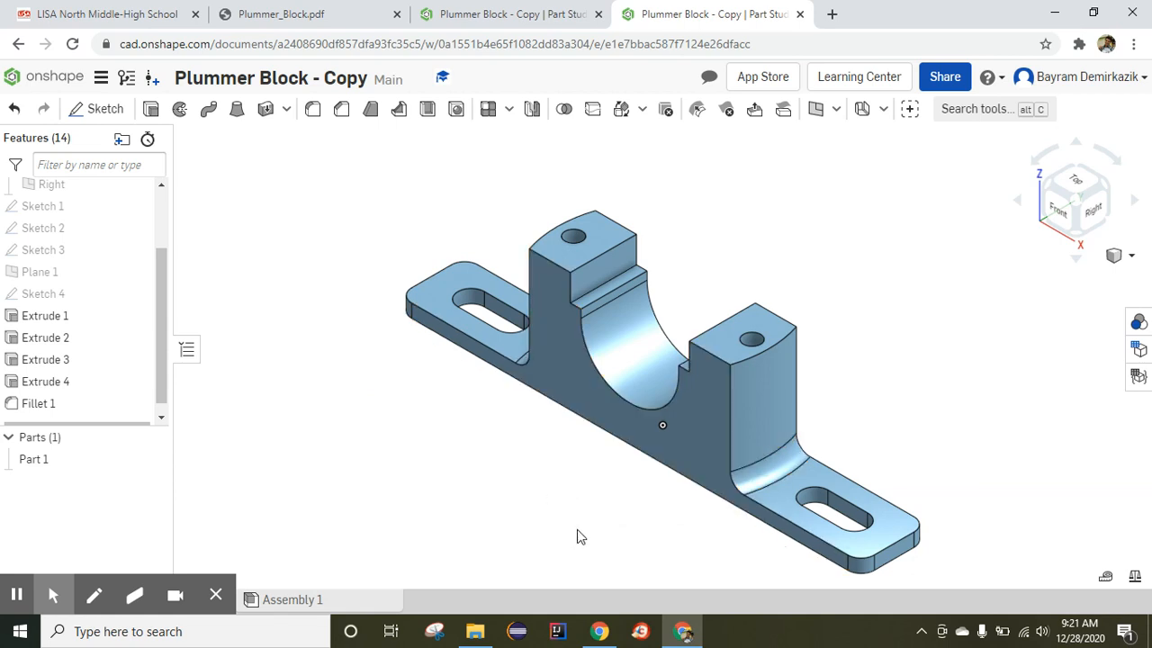
{"action": "mouse_move", "coordinate": [424, 468]}
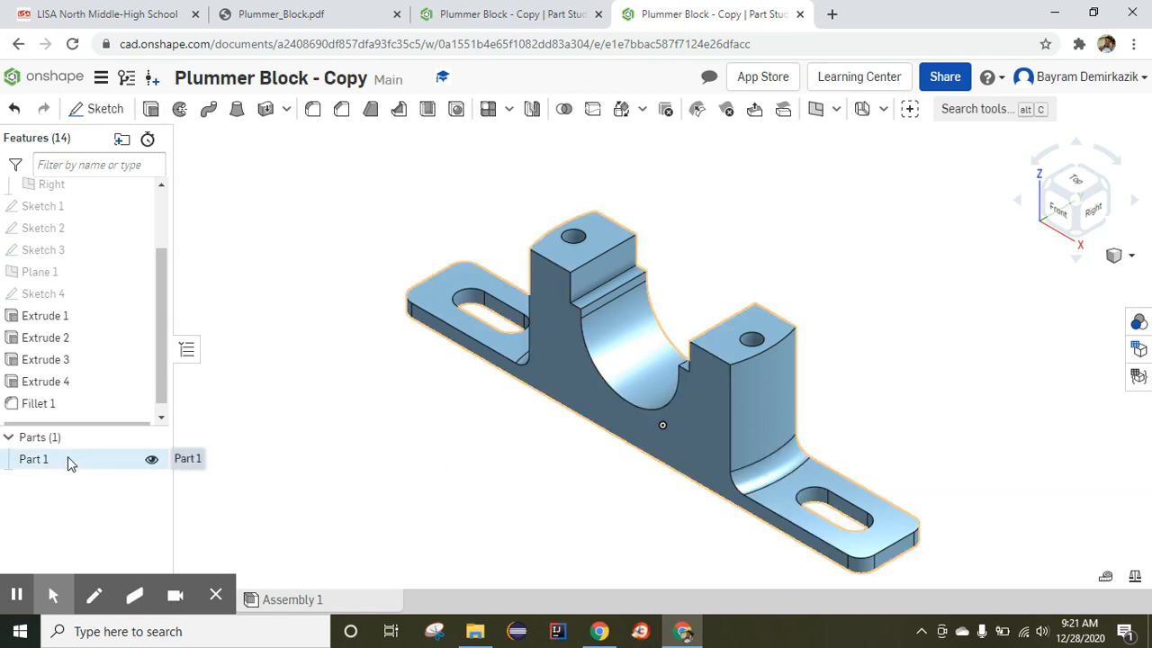
Assign Carbon Steel as the material of Part 1
{"action": "right_click", "coordinate": [33, 459]}
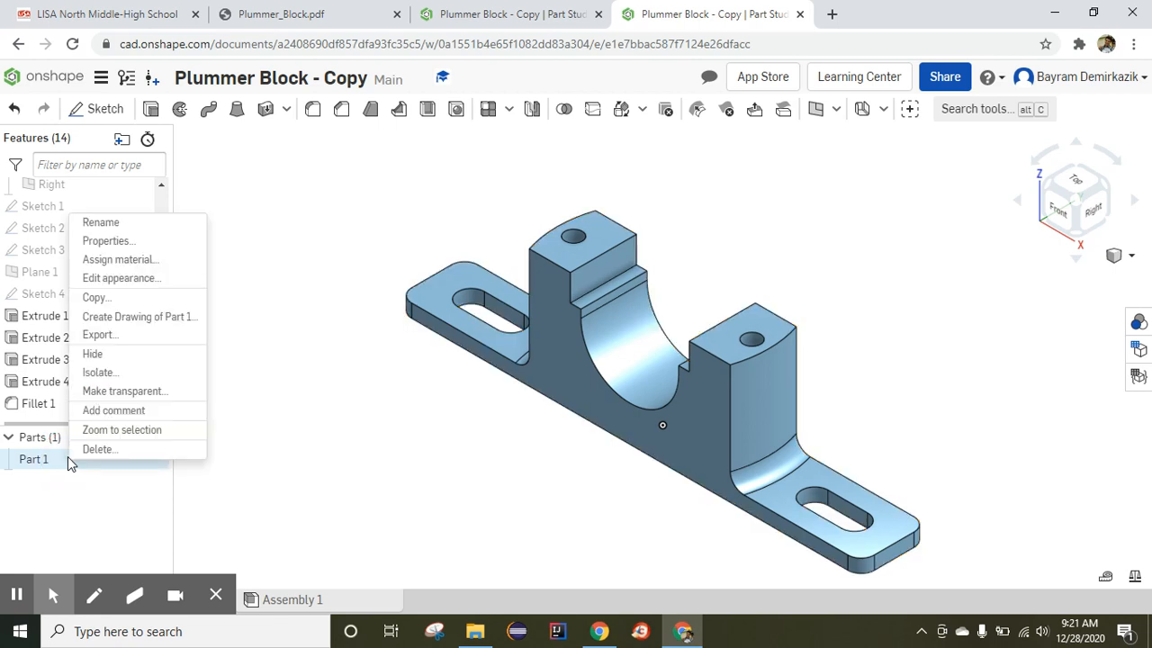
{"action": "mouse_move", "coordinate": [119, 259]}
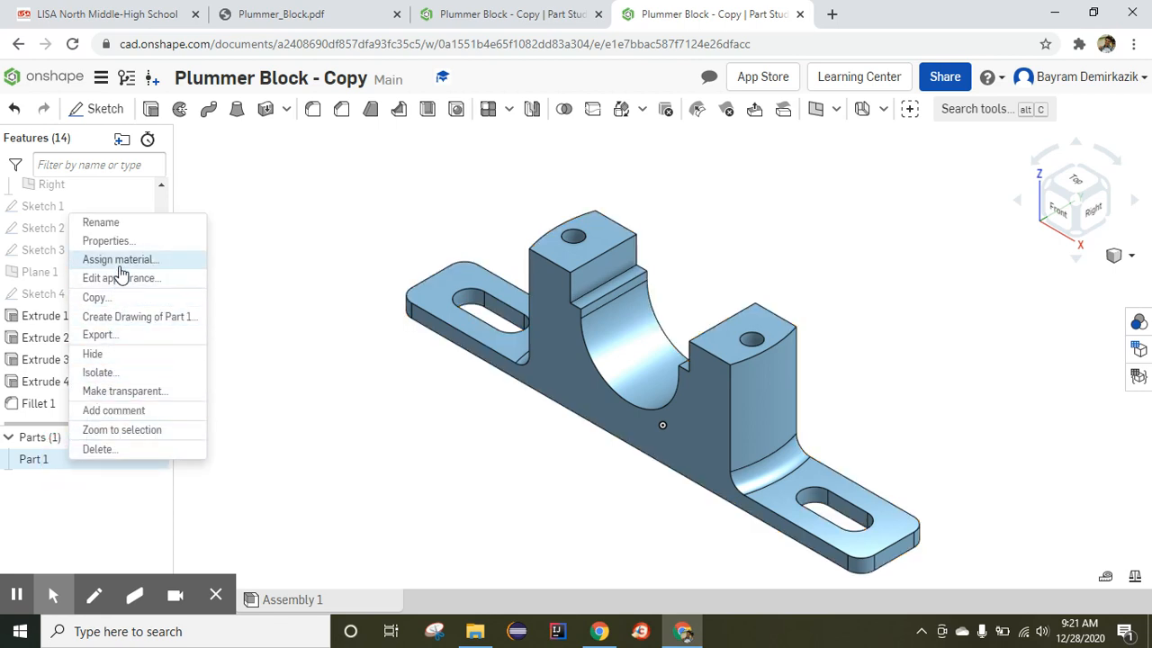
{"action": "left_click", "coordinate": [118, 259]}
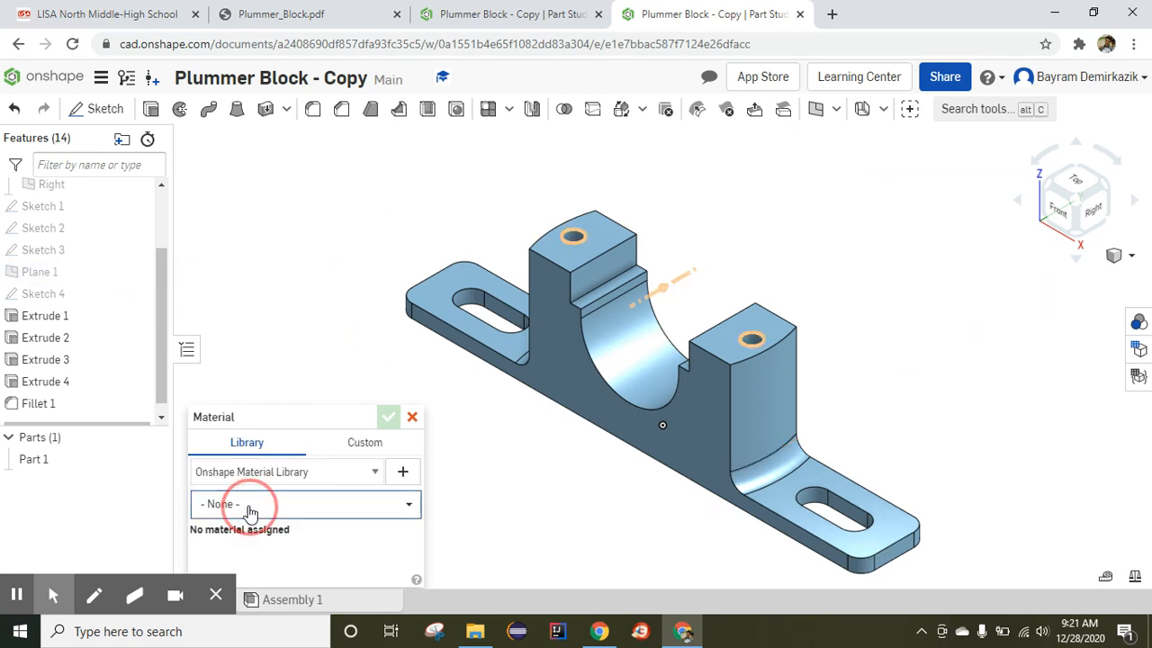
{"action": "type", "text": "carbo"}
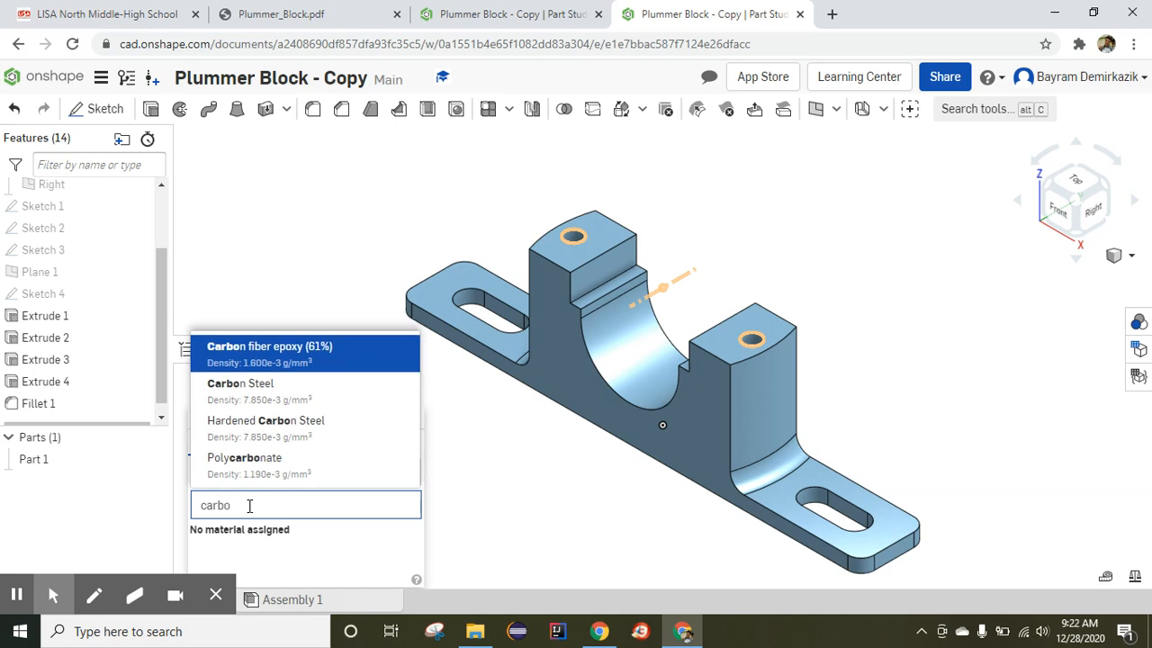
{"action": "left_click", "coordinate": [240, 383]}
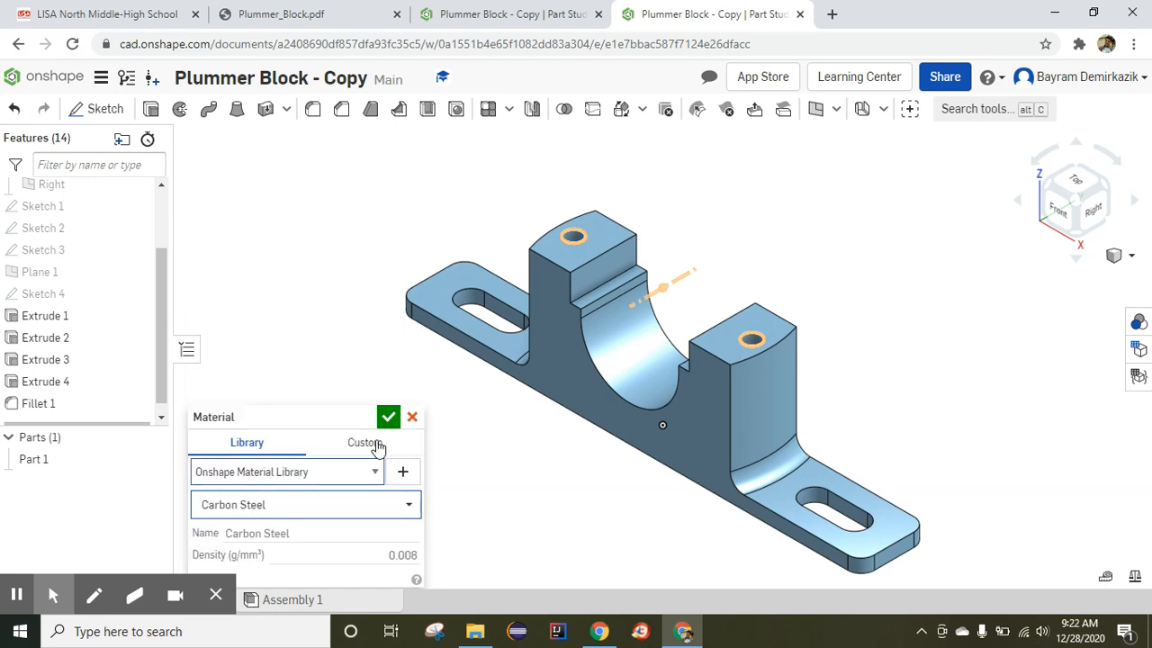
{"action": "left_click", "coordinate": [388, 416]}
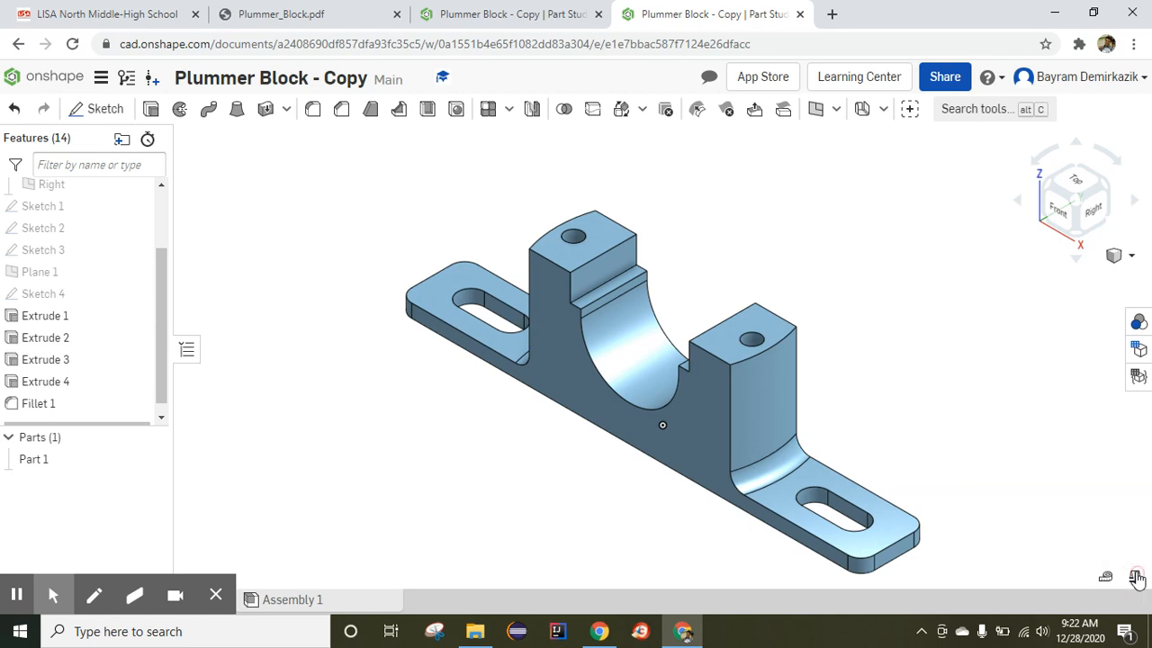
Measure Part 1's mass properties: 546.678 g mass, 69,640.566 mm³ volume
{"action": "left_click", "coordinate": [1137, 575]}
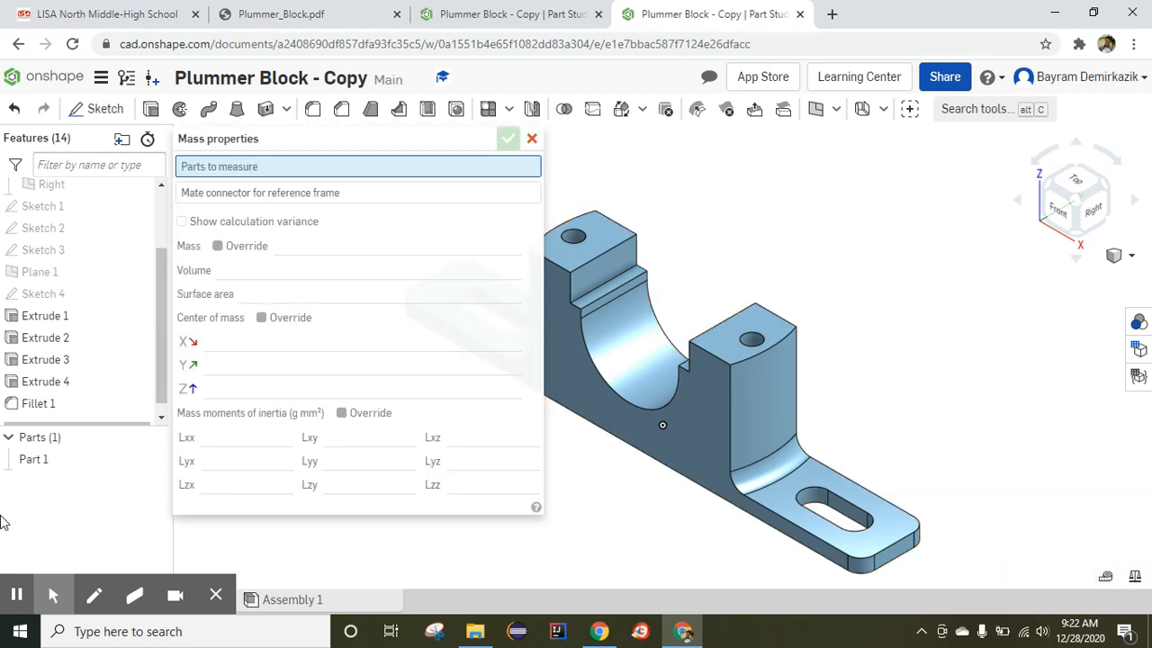
{"action": "left_click", "coordinate": [33, 458]}
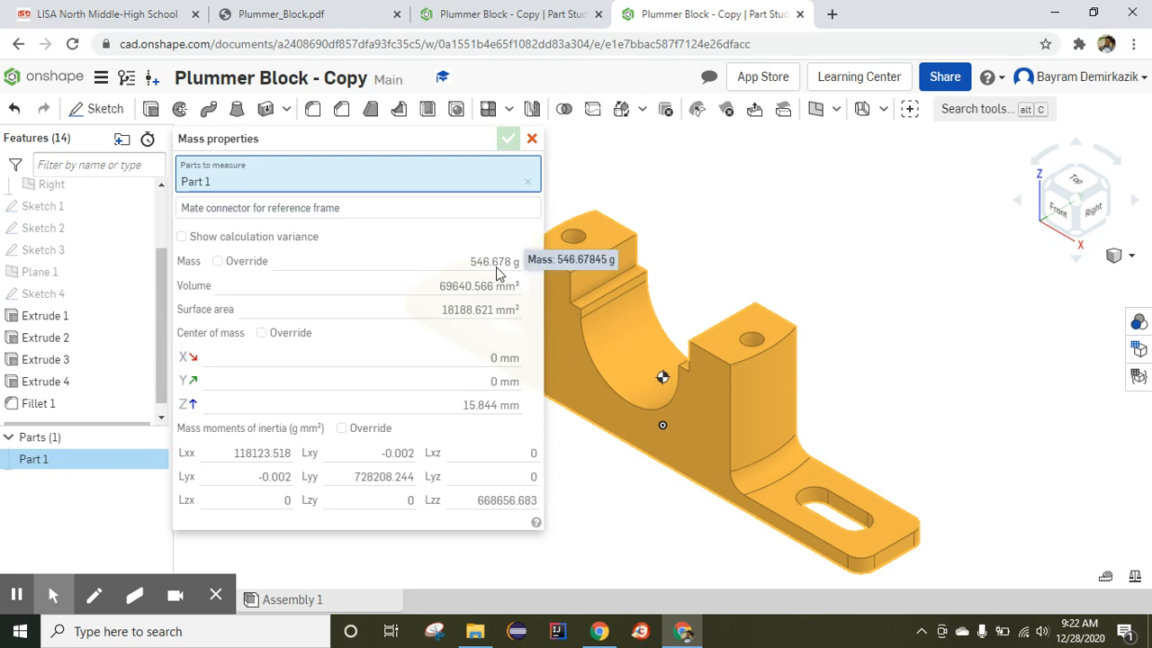
{"action": "mouse_move", "coordinate": [541, 338]}
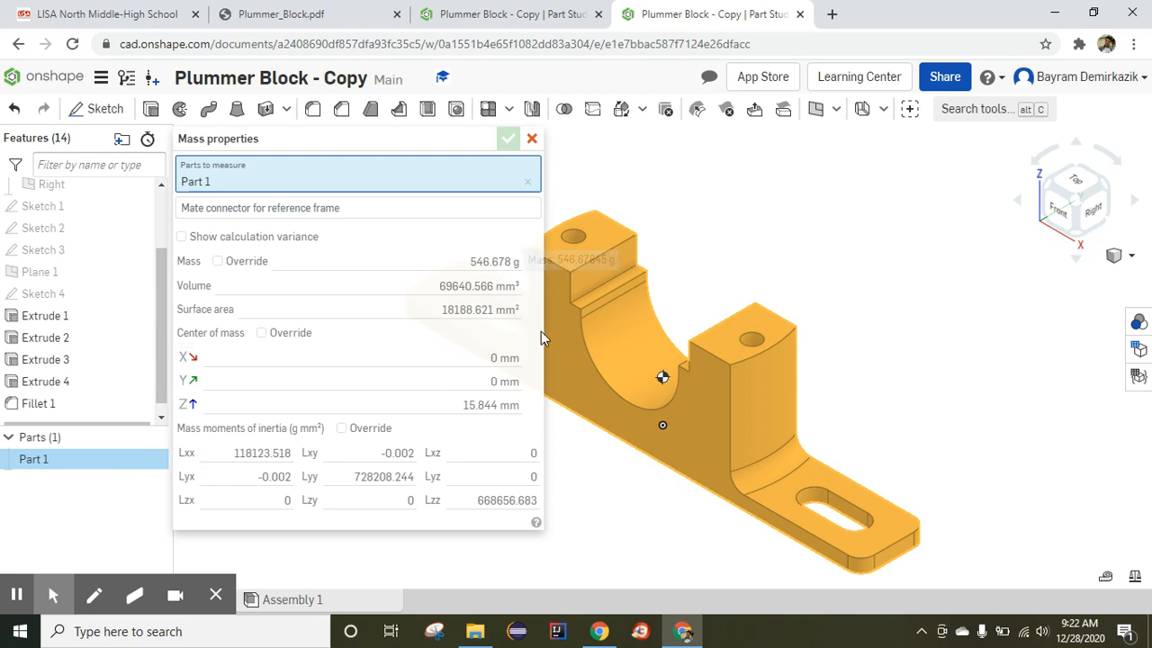
{"action": "mouse_move", "coordinate": [643, 518]}
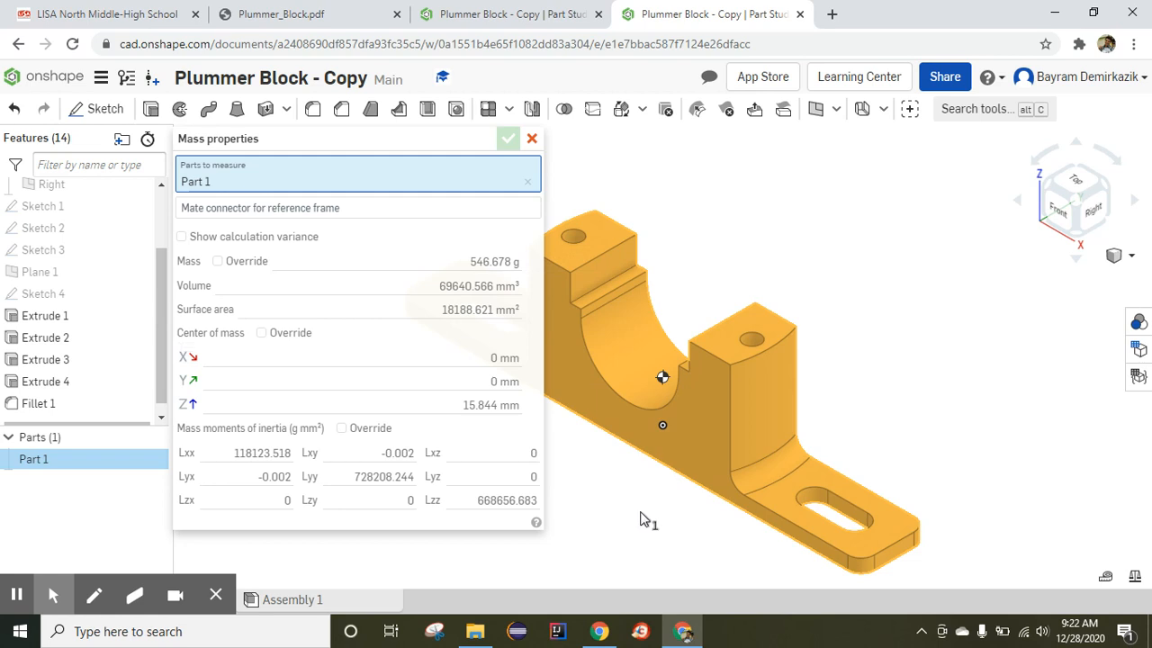
{"action": "mouse_move", "coordinate": [620, 315]}
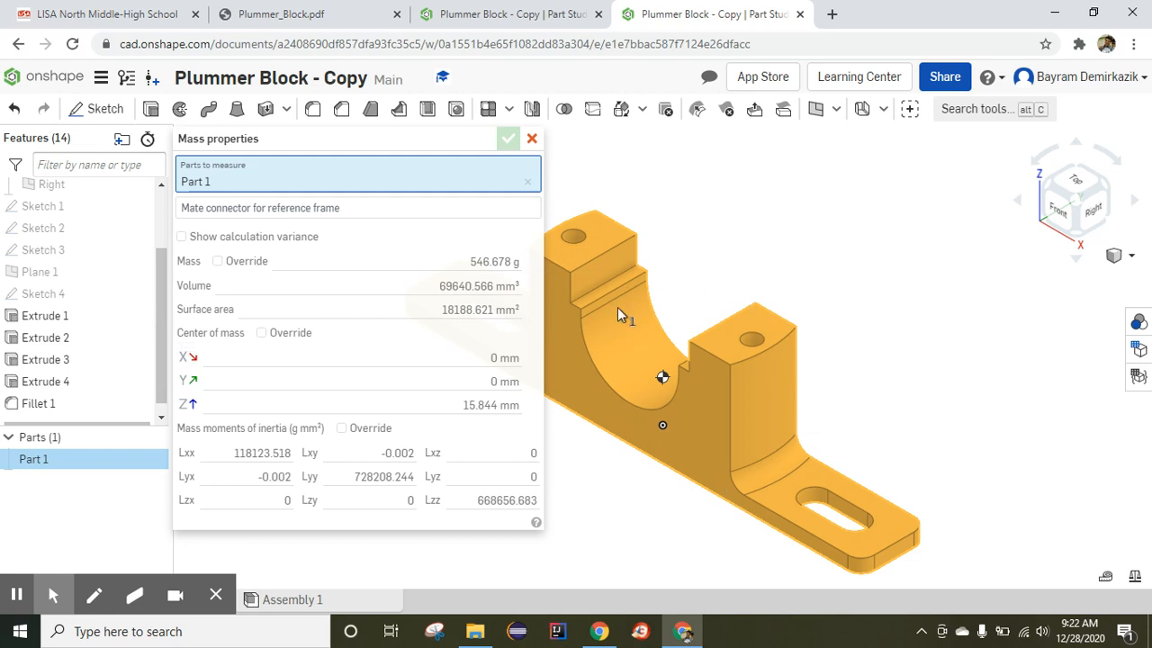
{"action": "mouse_move", "coordinate": [666, 382]}
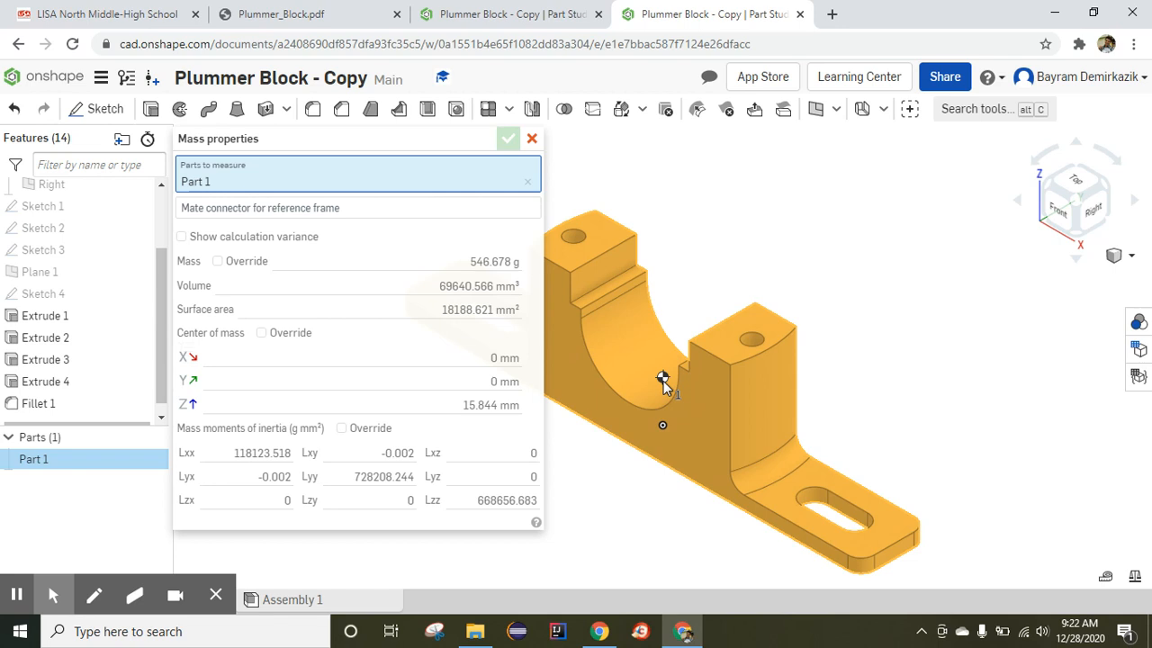
{"action": "mouse_move", "coordinate": [664, 382]}
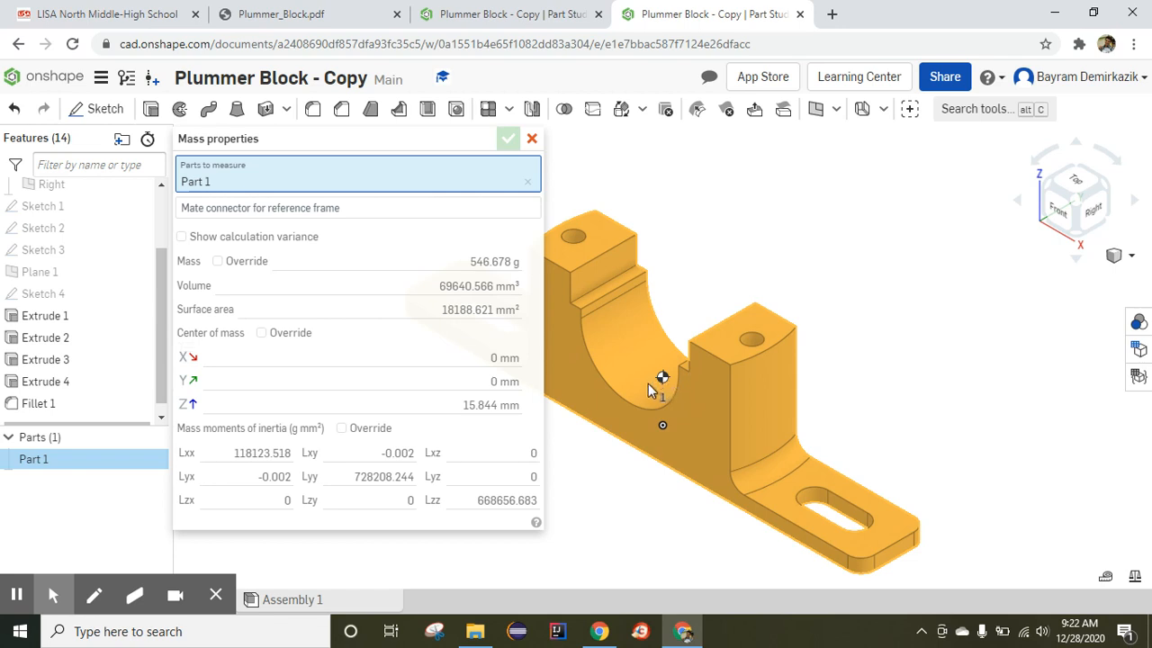